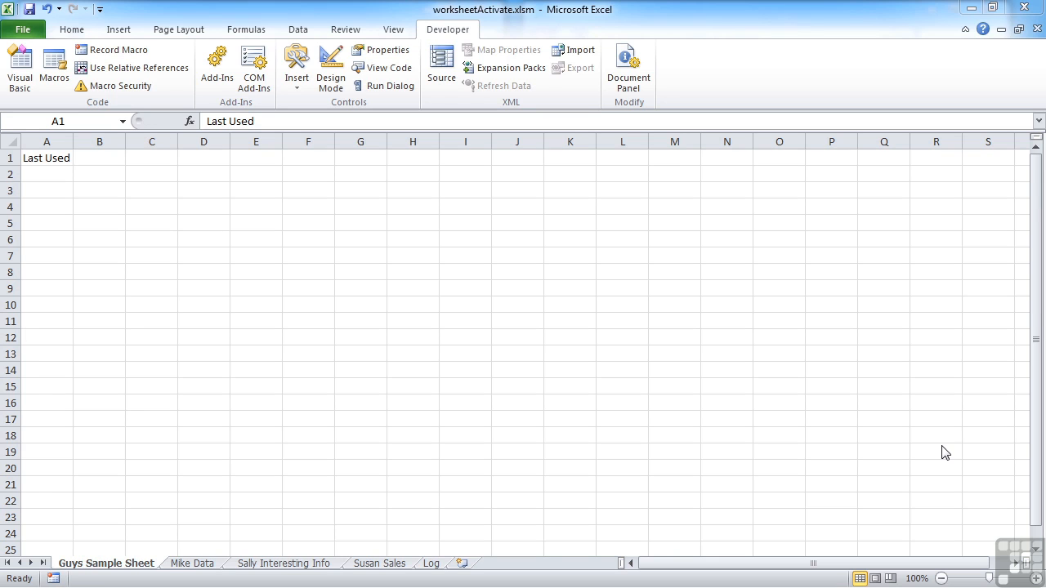
mouse_move(30, 111)
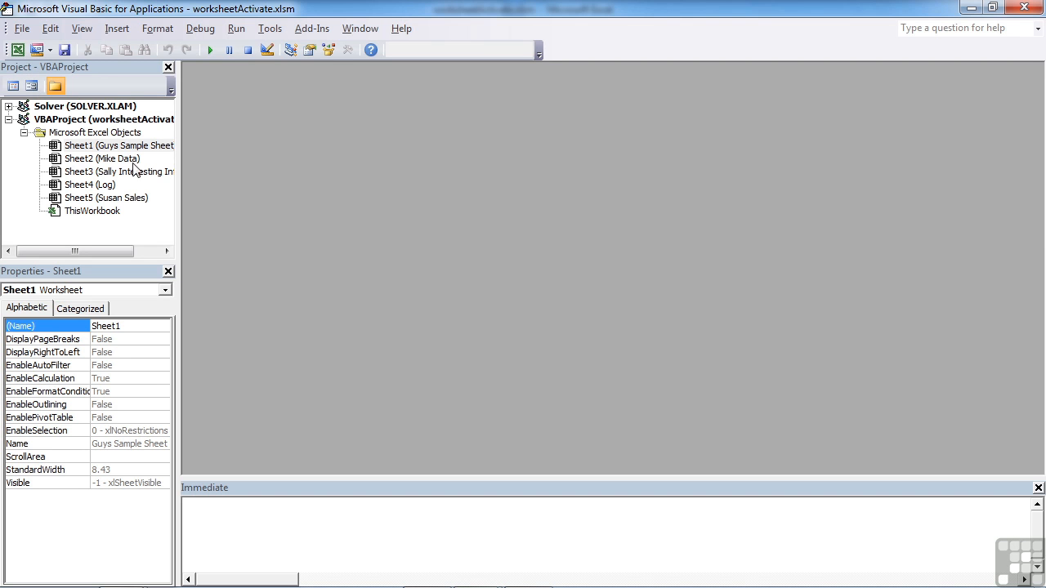
Step: Select the Sheet1 (Guys Sample Sheet) object in the Project Explorer after viewing Sheet4 (Log)
left_click(90, 183)
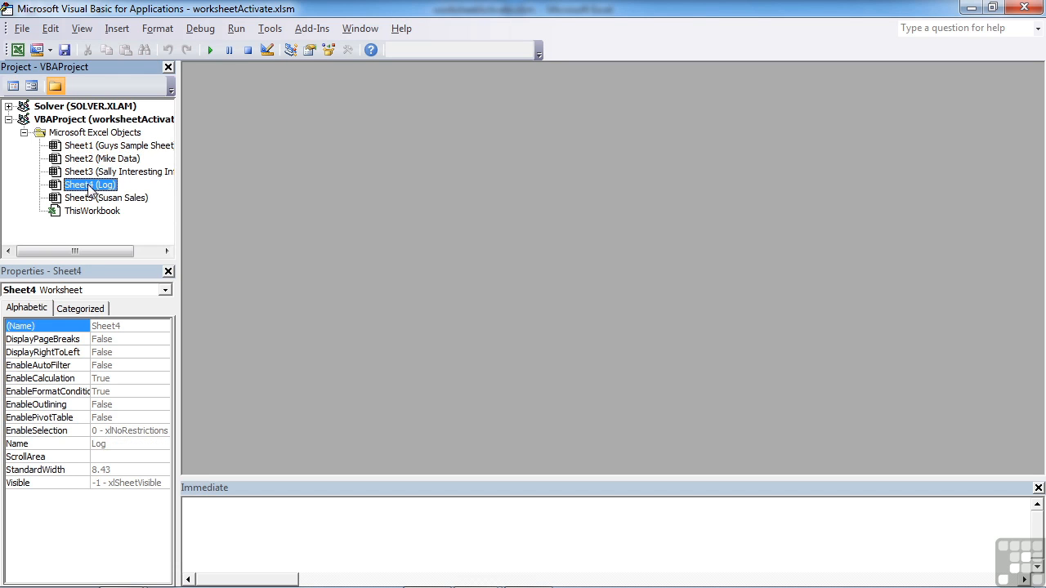
left_click(98, 146)
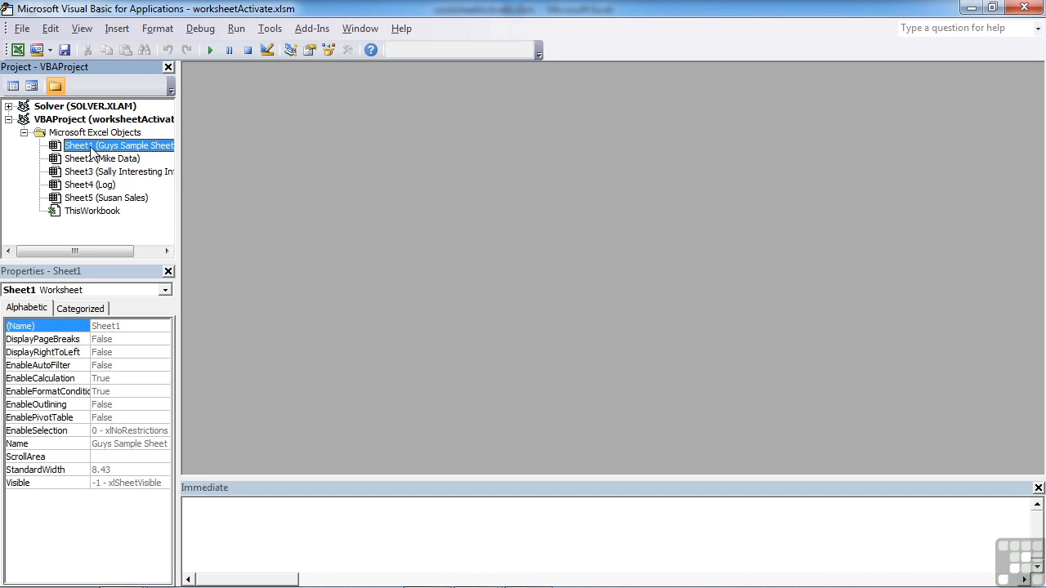
Step: Add an empty Worksheet_Activate procedure to Sheet1's code module via the Worksheet and Activate dropdowns
double_click(90, 145)
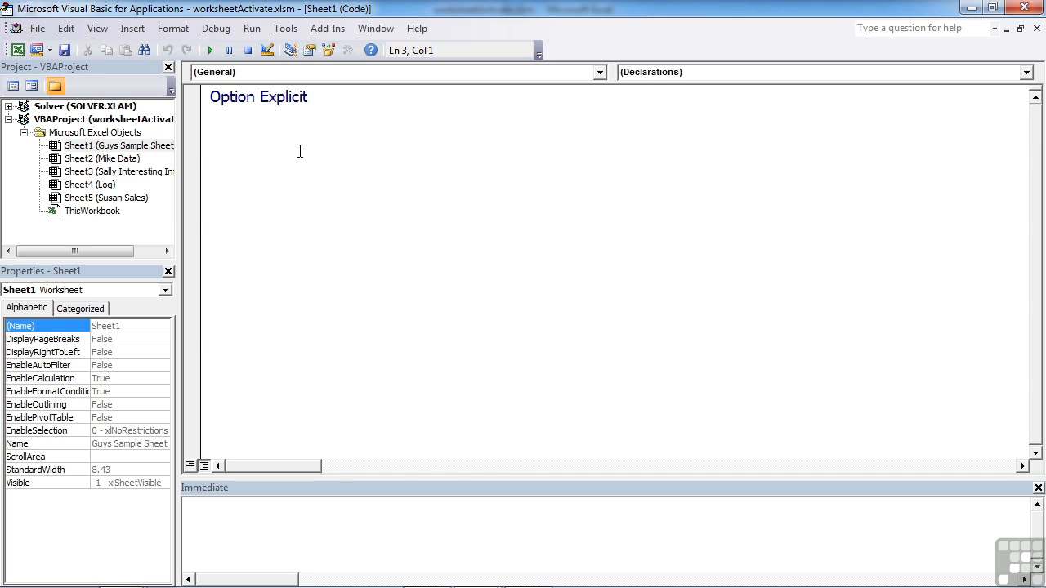
mouse_move(281, 139)
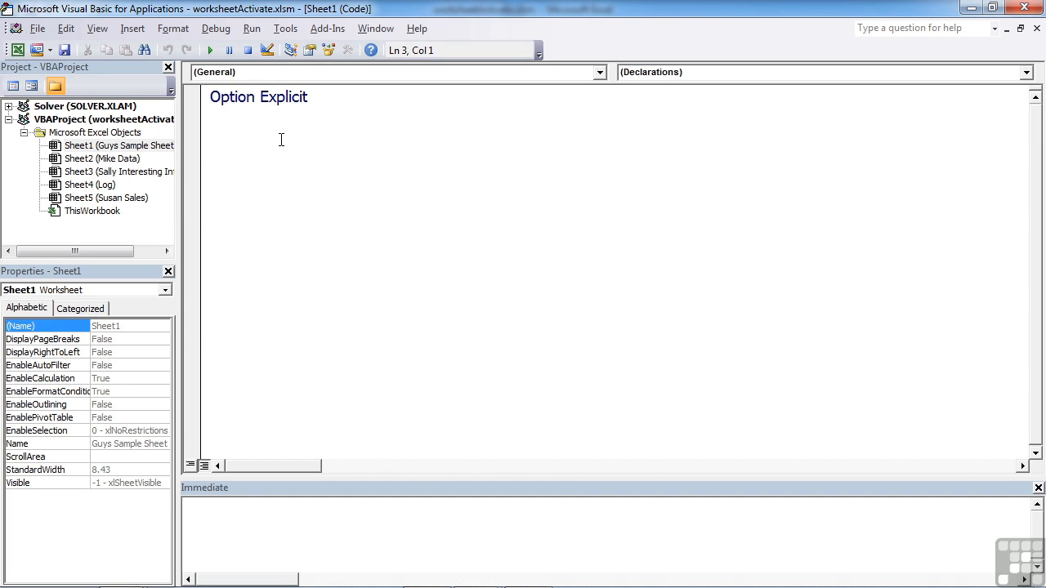
left_click(213, 134)
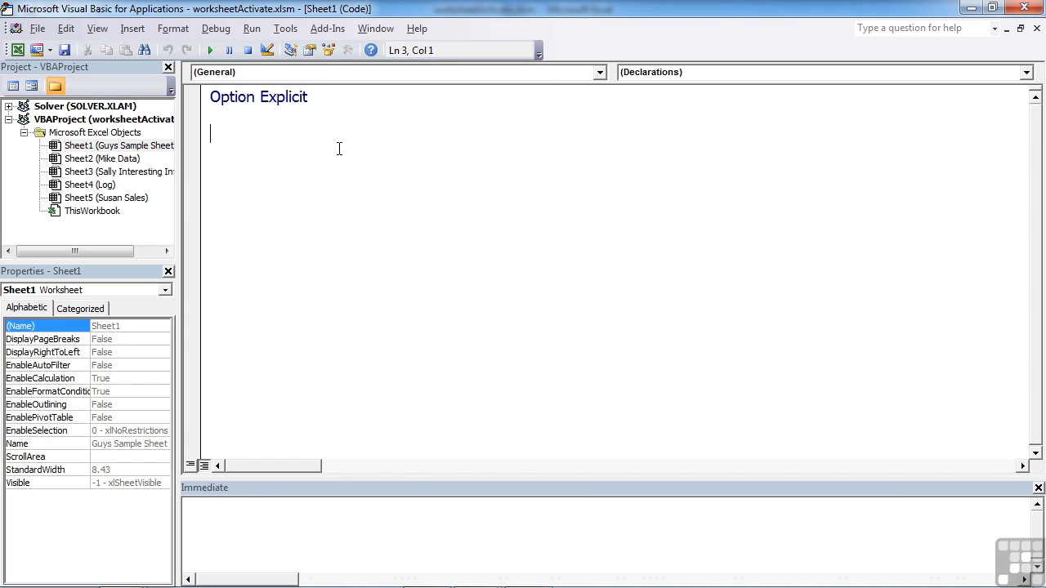
left_click(598, 72)
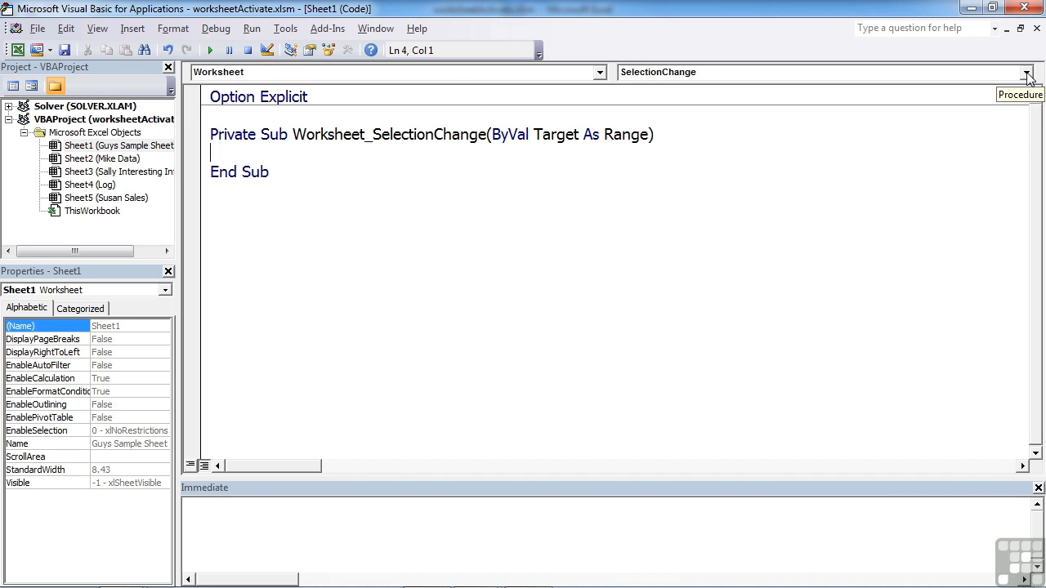
left_click(1034, 72)
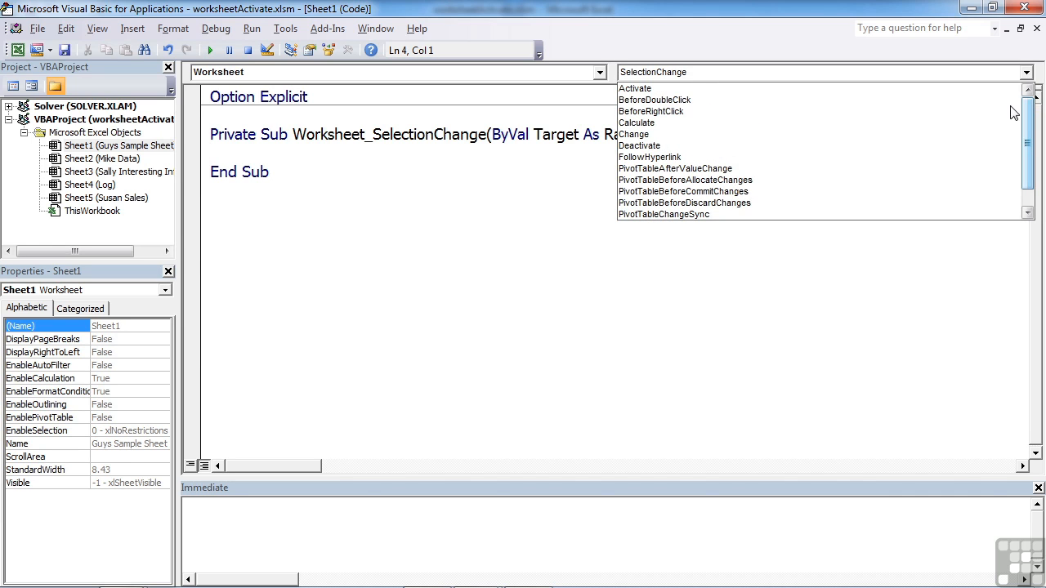
left_click(634, 88)
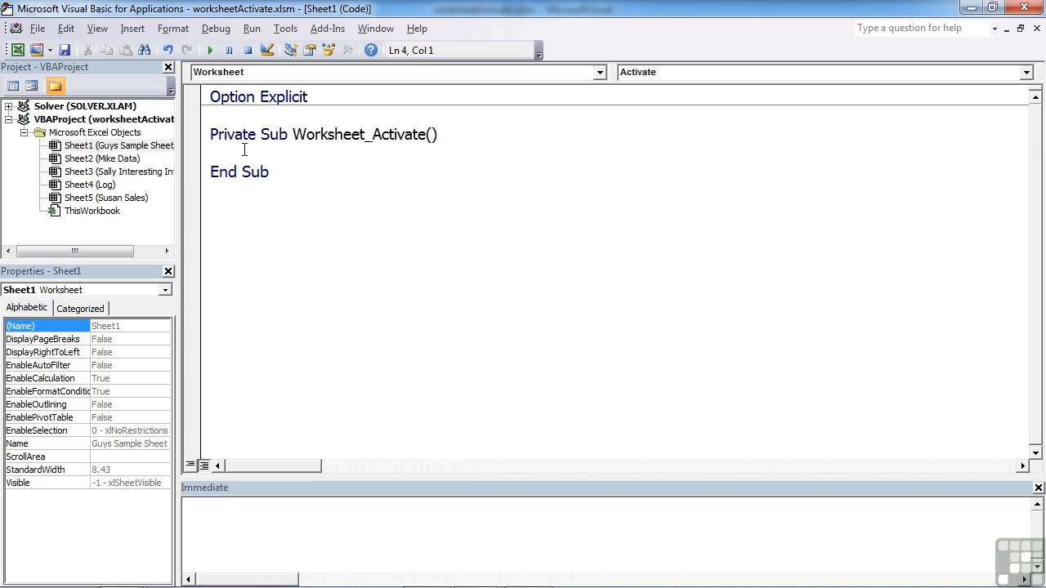
Step: Enter MsgBox "This is " & ActiveSheet.Name inside Worksheet_Activate
type("ms")
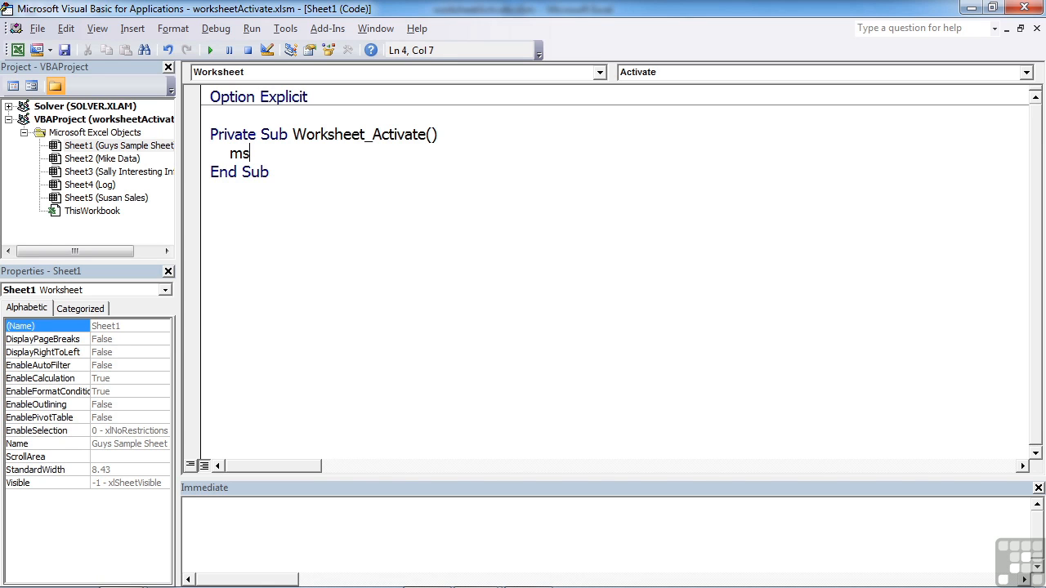
type("gbox")
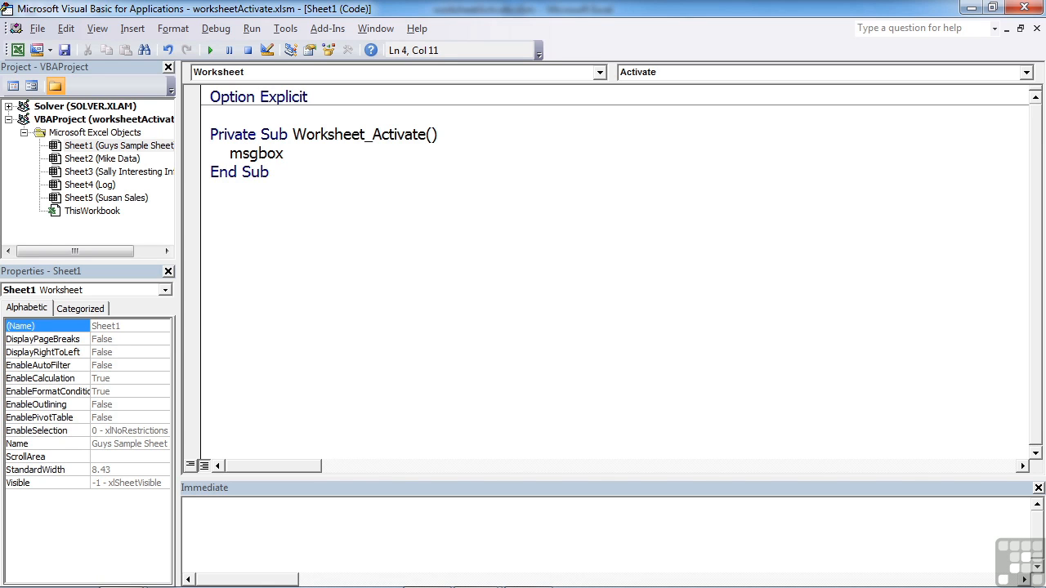
type("\"")
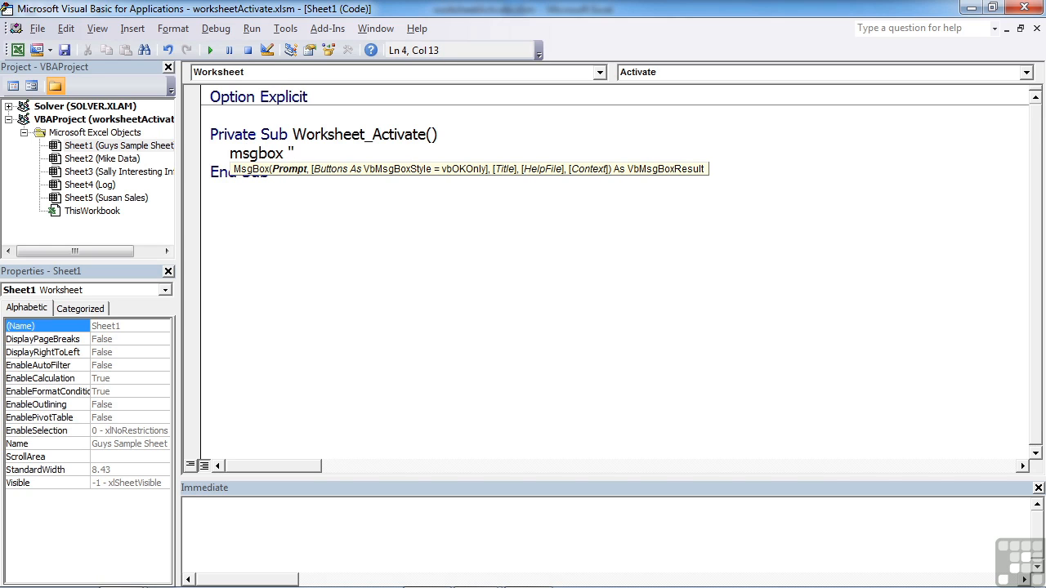
type("This is")
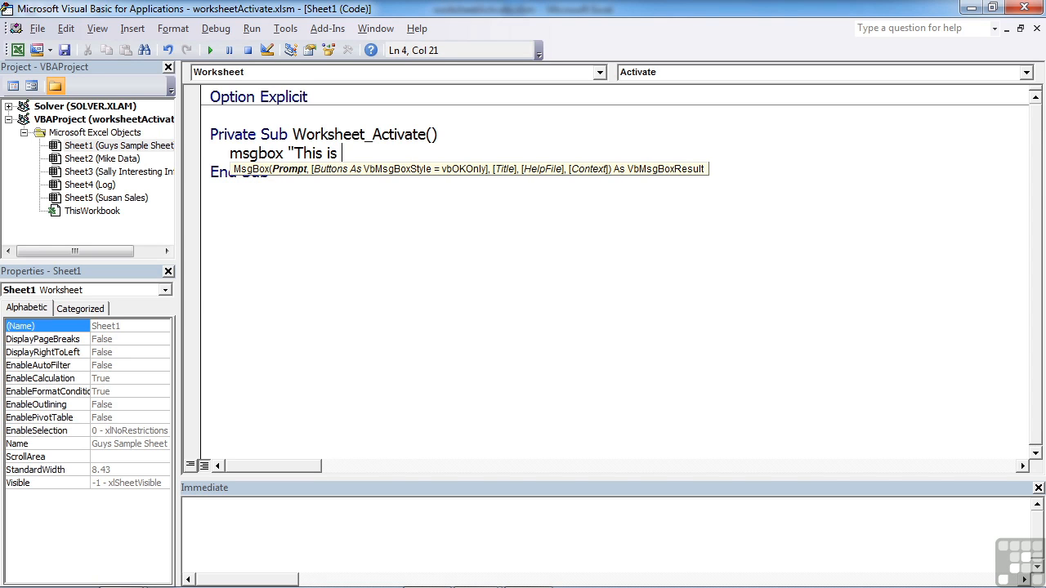
type("\"")
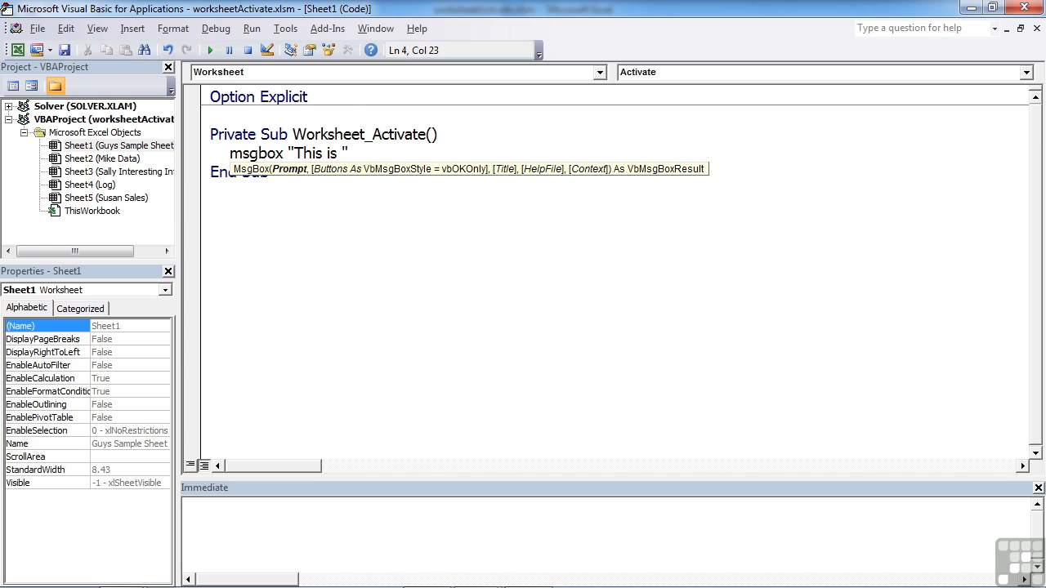
type("& ac")
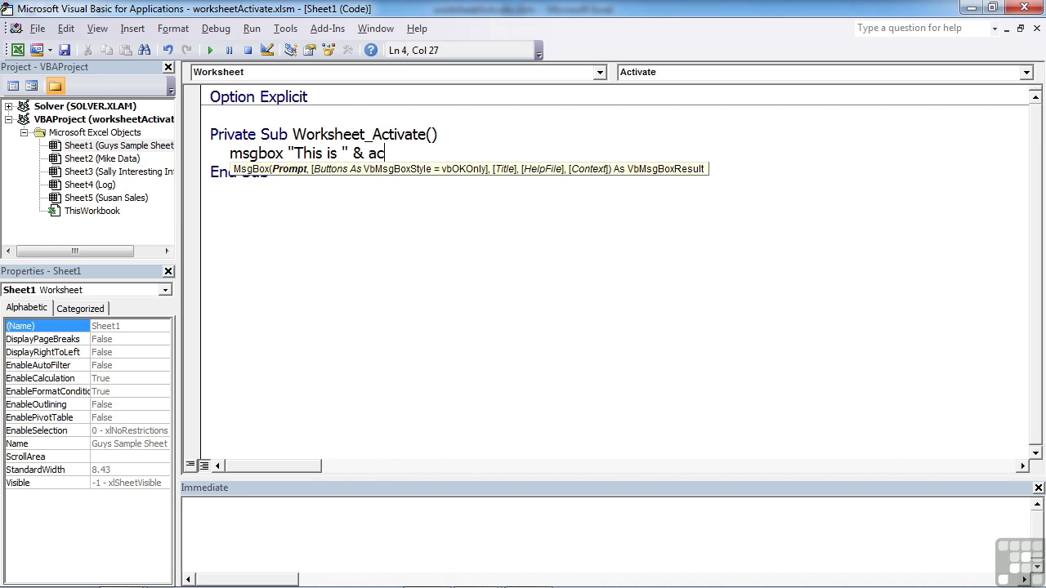
type("ti")
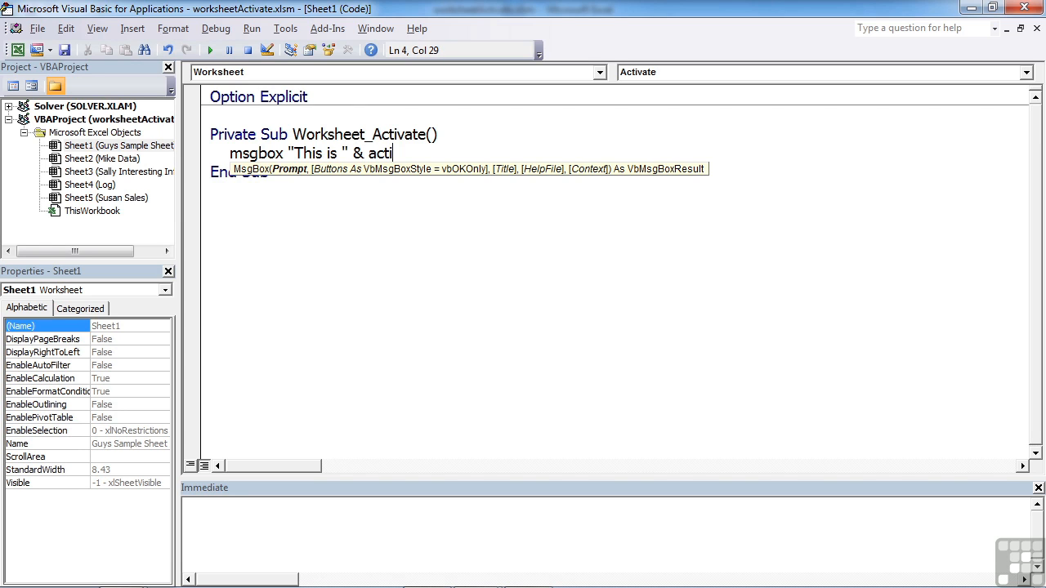
type("vesheet.Name")
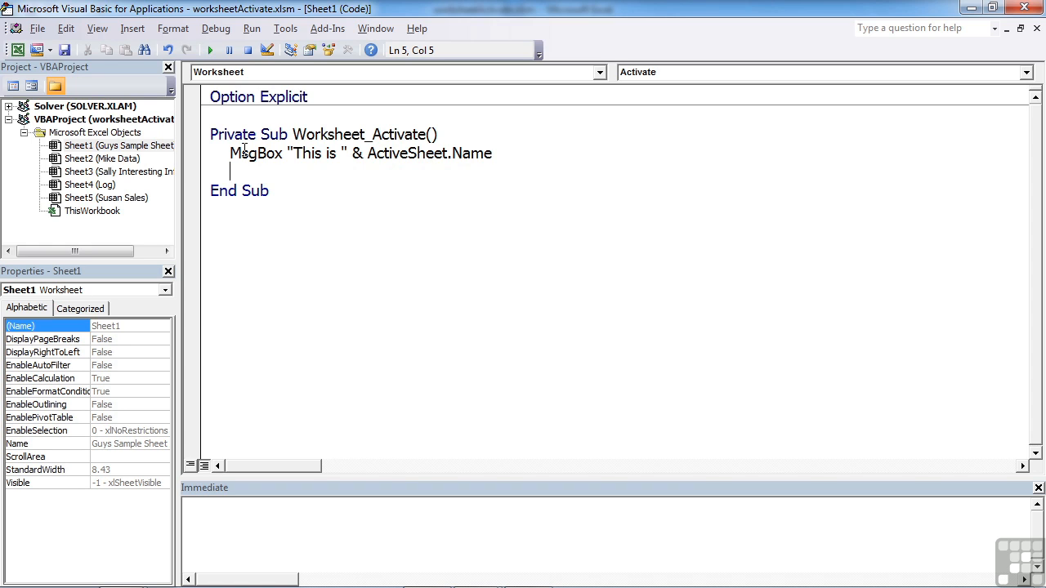
Step: Add the line Range("B1").Value = Date to Worksheet_Activate
type("range")
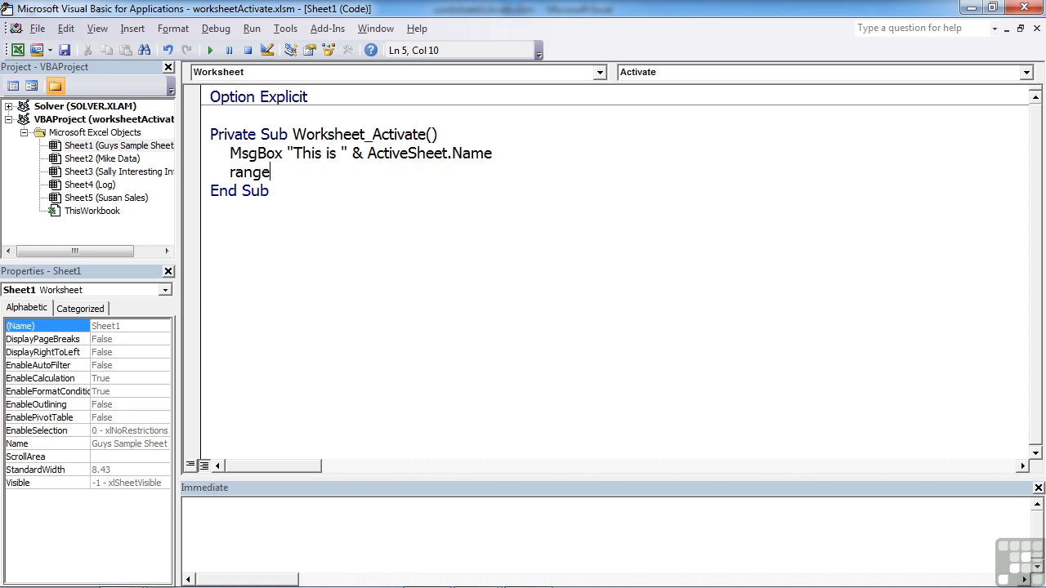
type("(")
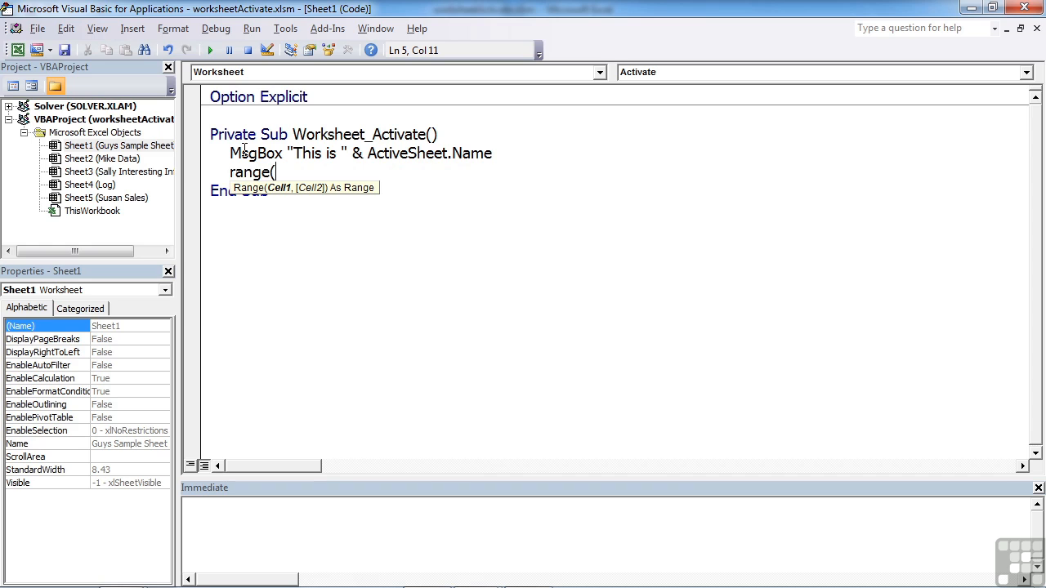
type("\"B")
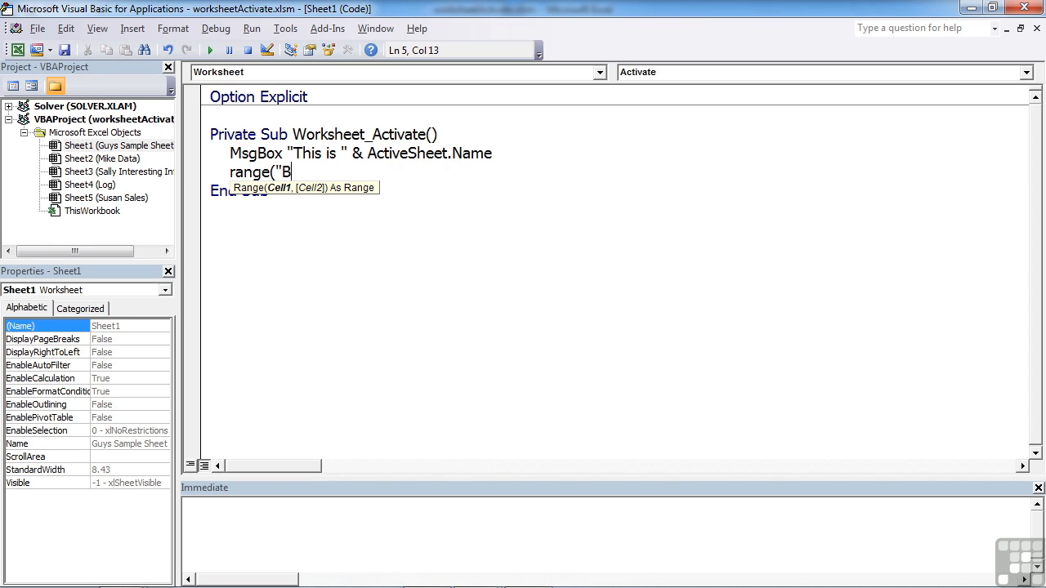
type("1\")")
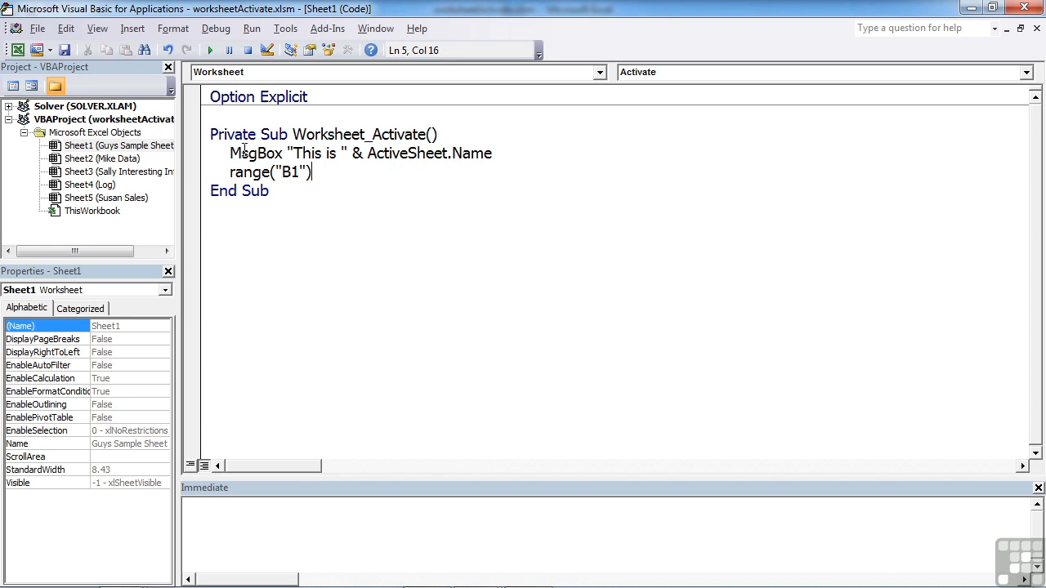
type(".")
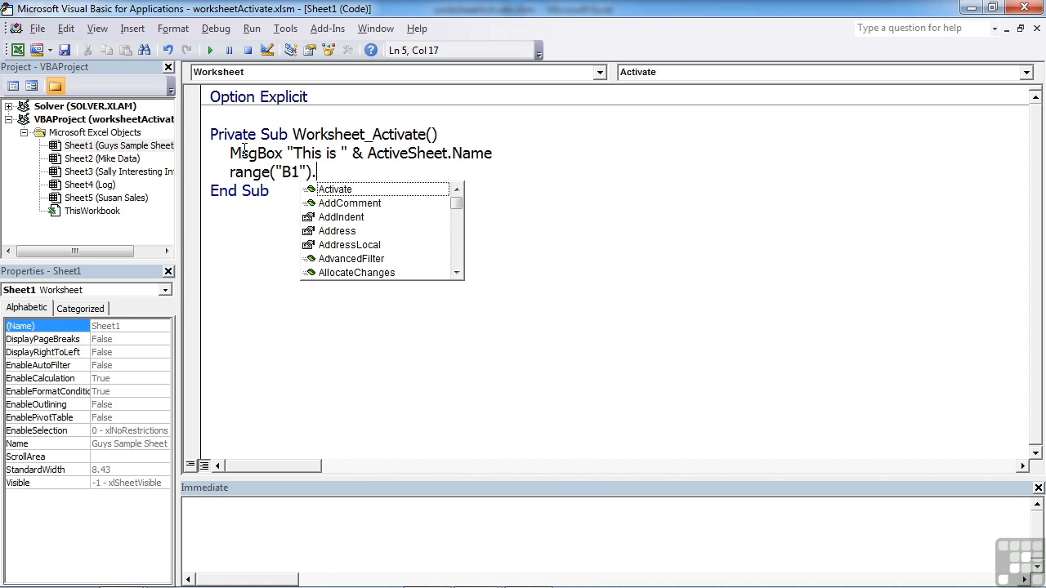
type("value")
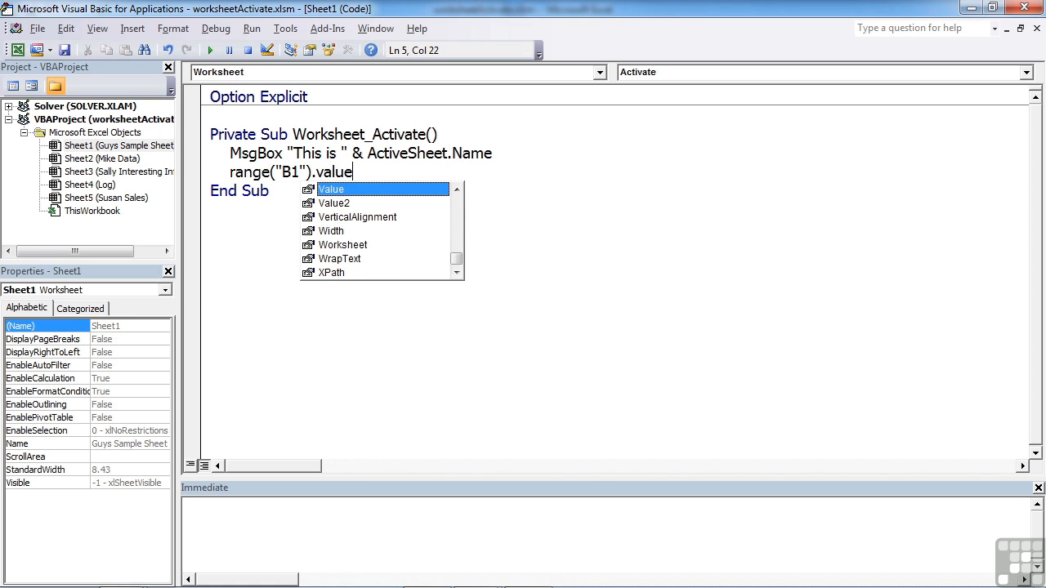
type("=")
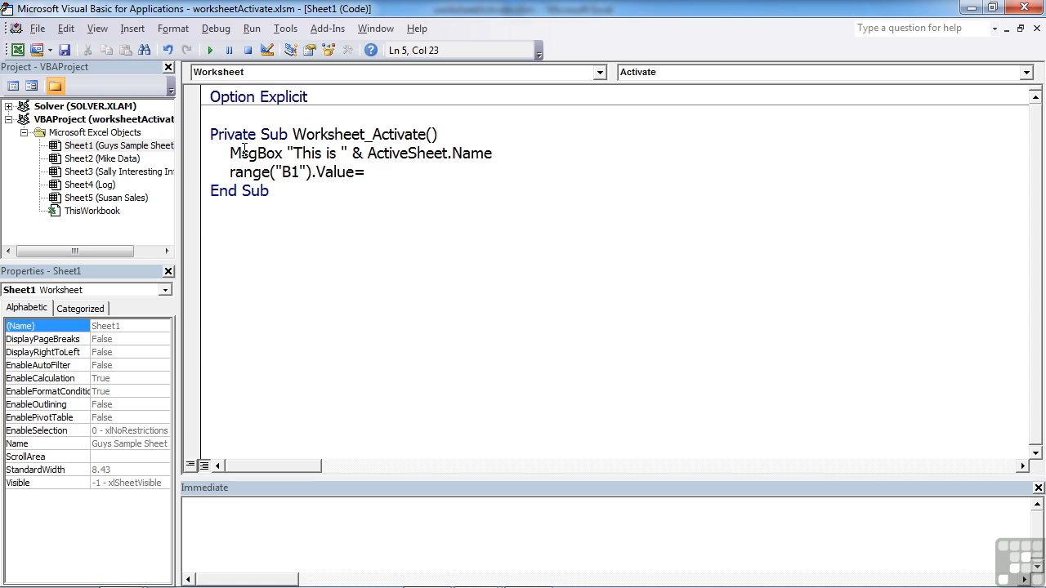
type("date")
type("Range(")
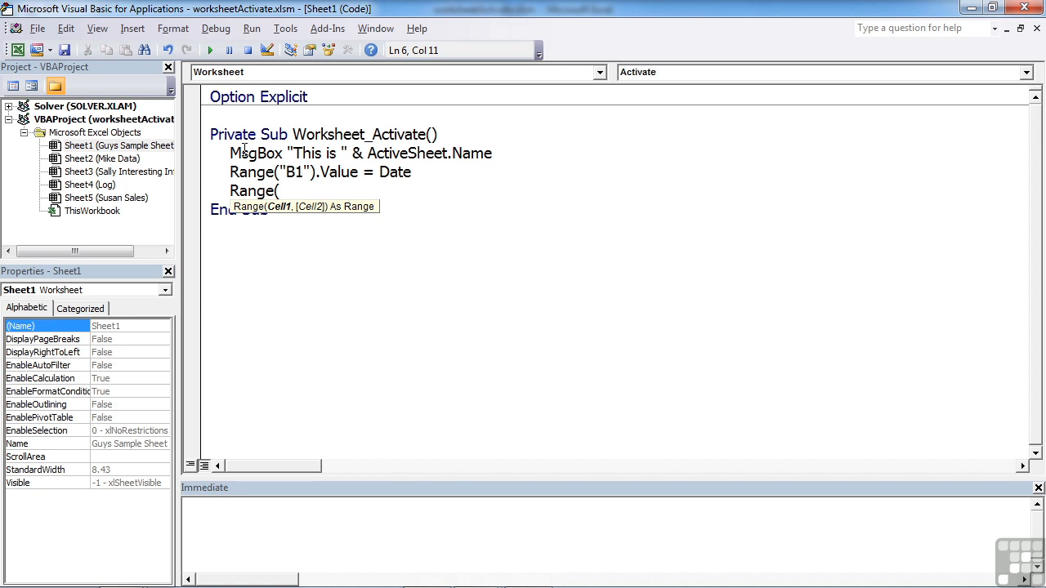
Step: Add the line Range("a2").Activate, accepting the IntelliSense suggestion
type(":a2")
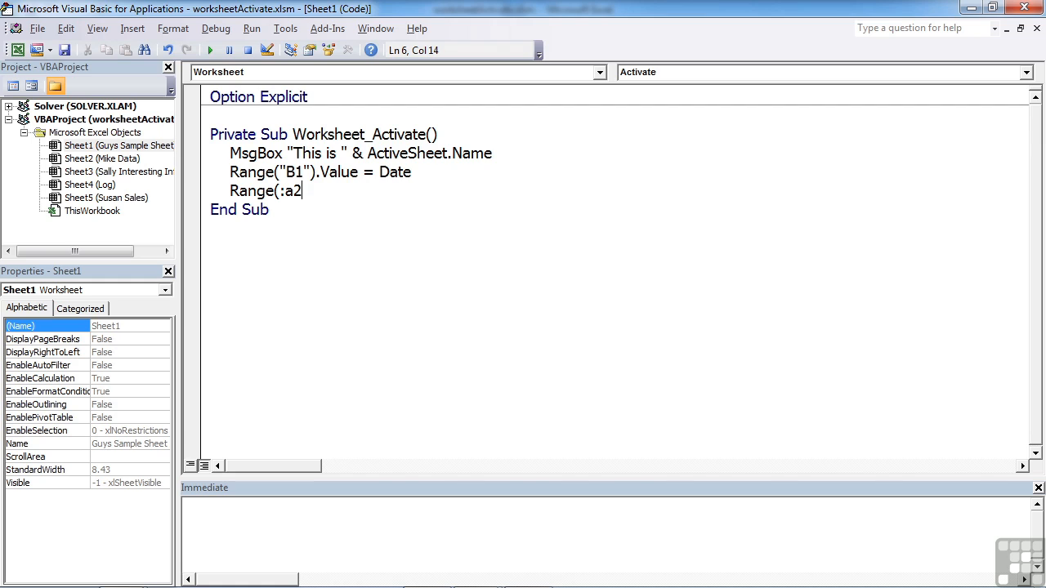
type(")")
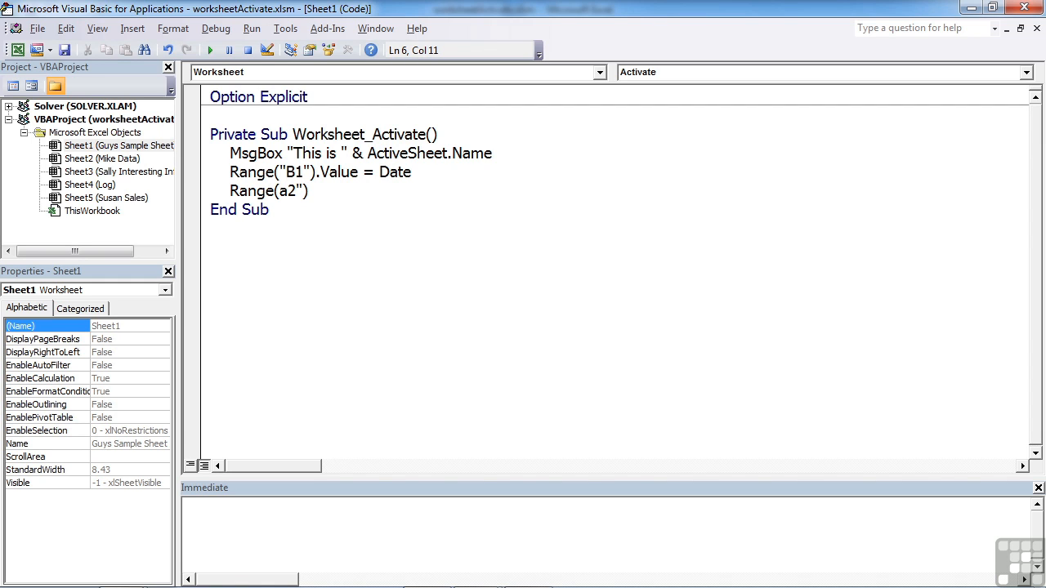
type("\"")
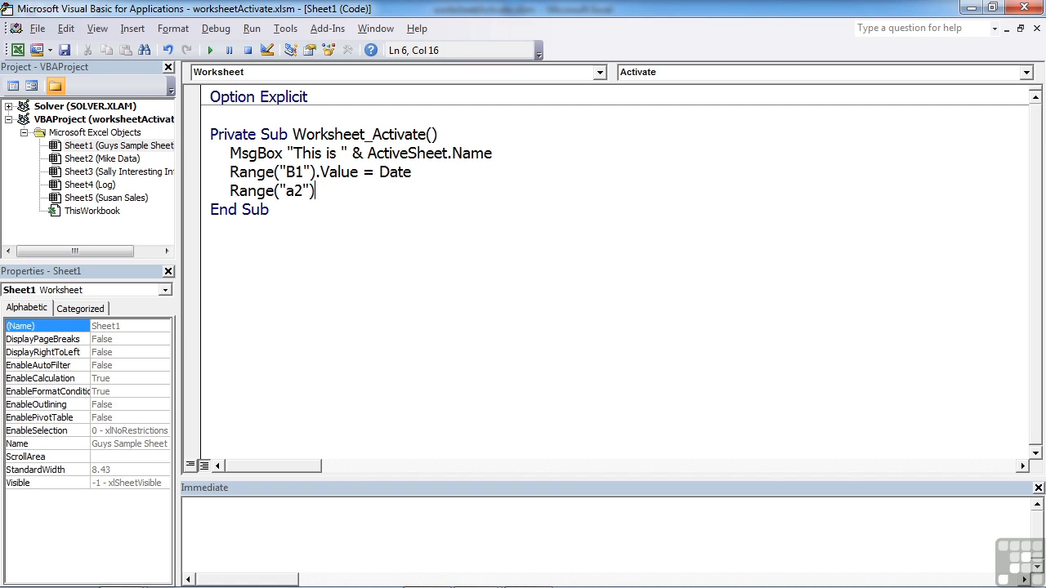
type(".ac")
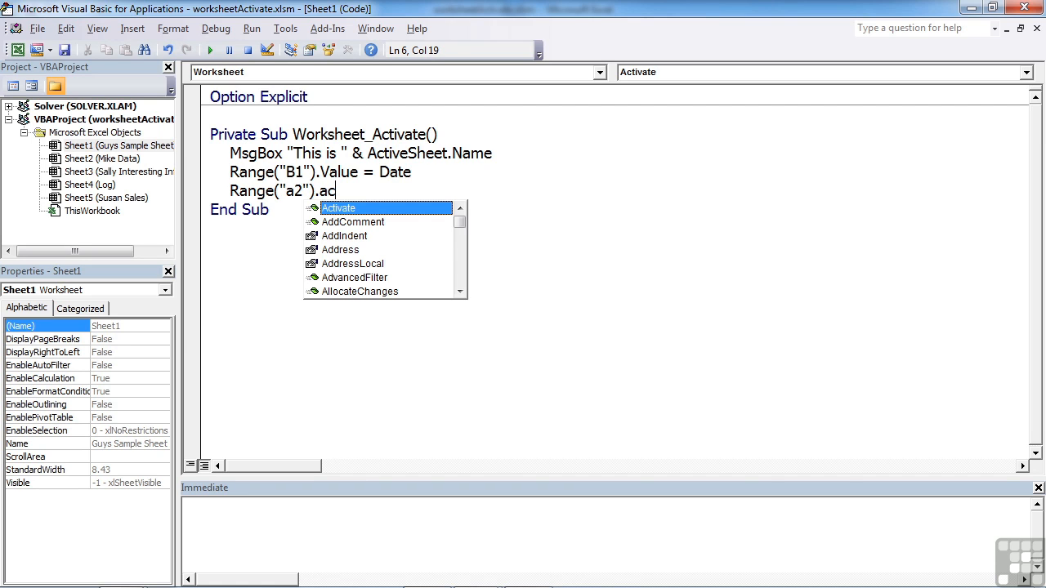
key("Tab")
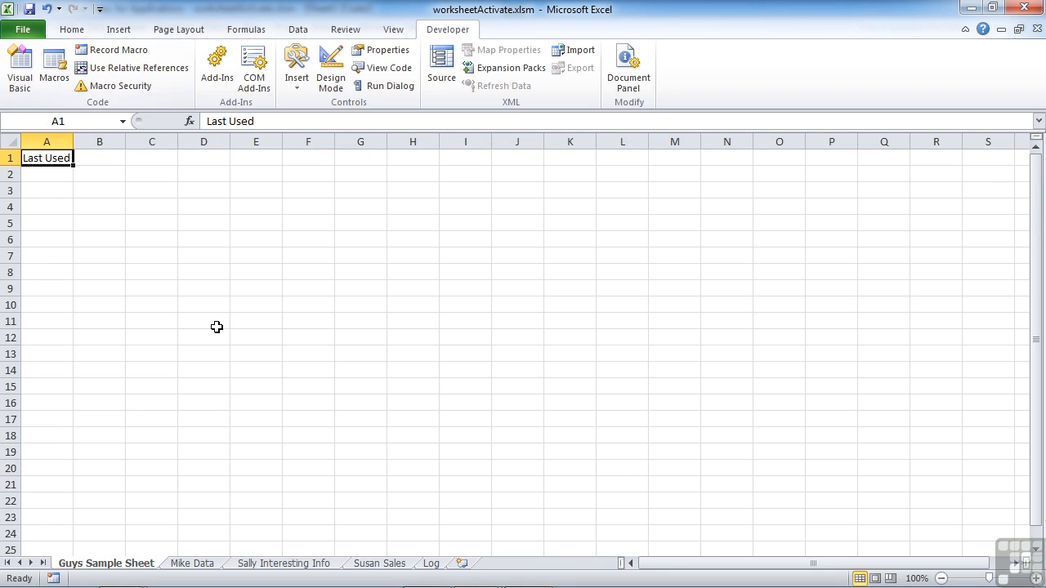
mouse_move(133, 490)
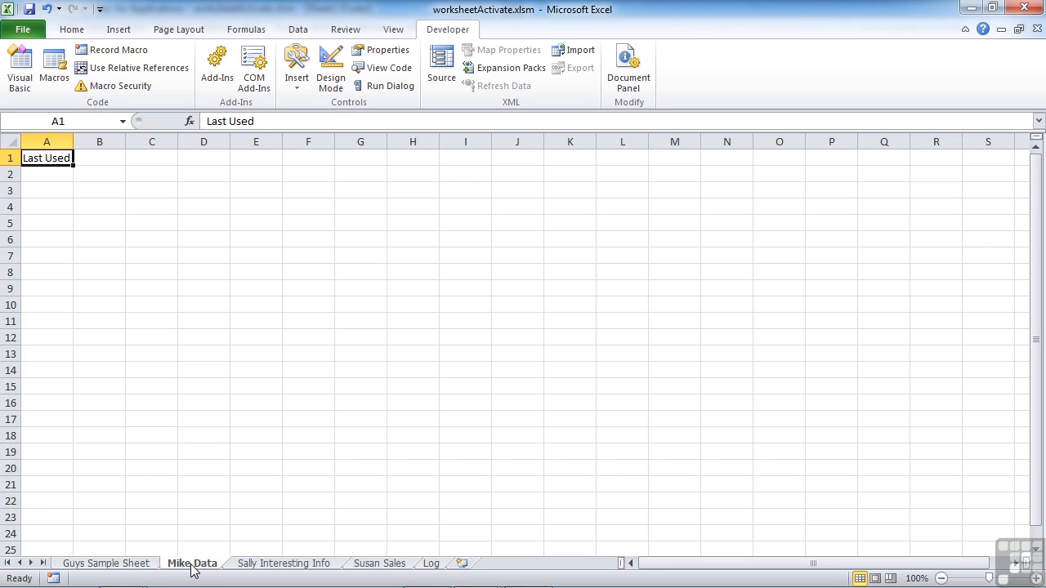
Step: Activate Guys Sample Sheet and acknowledge its greeting message
left_click(107, 562)
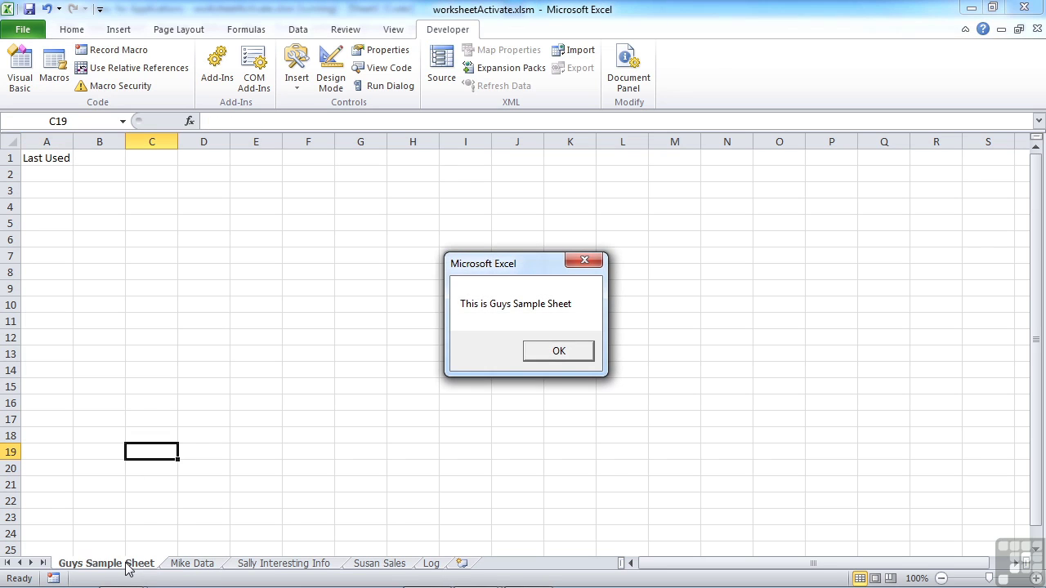
mouse_move(481, 325)
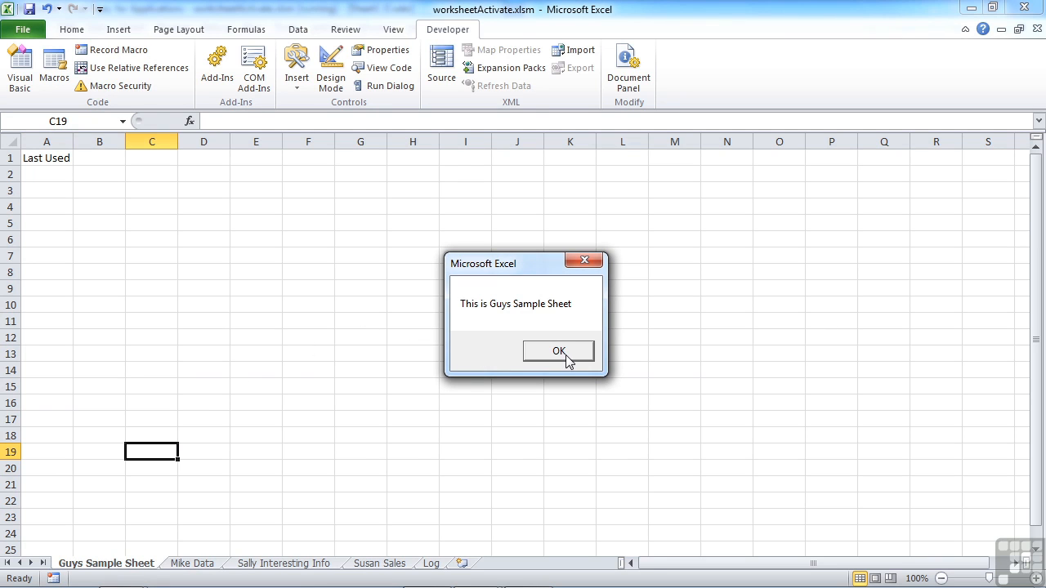
left_click(559, 352)
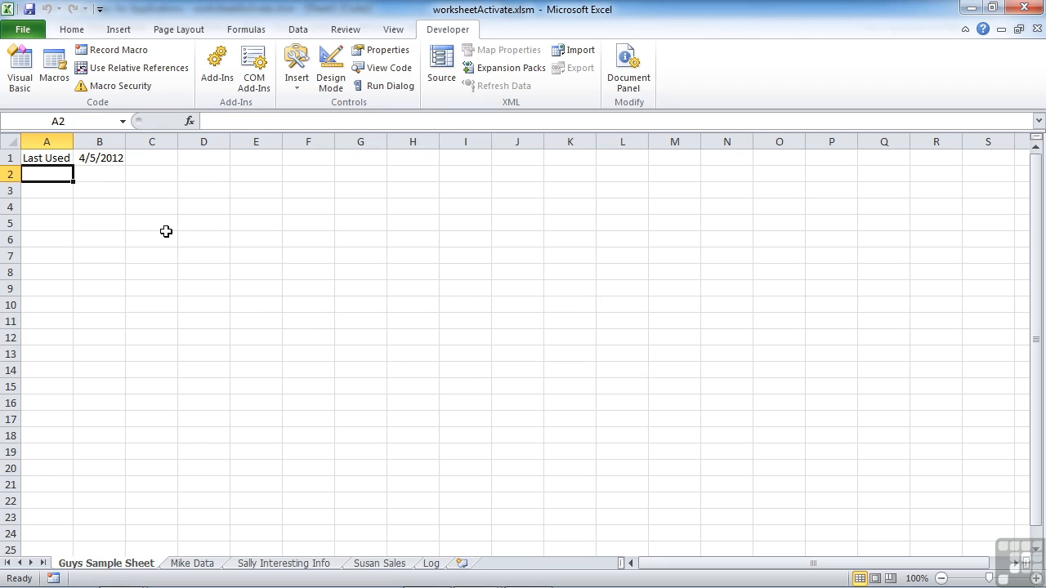
mouse_move(116, 167)
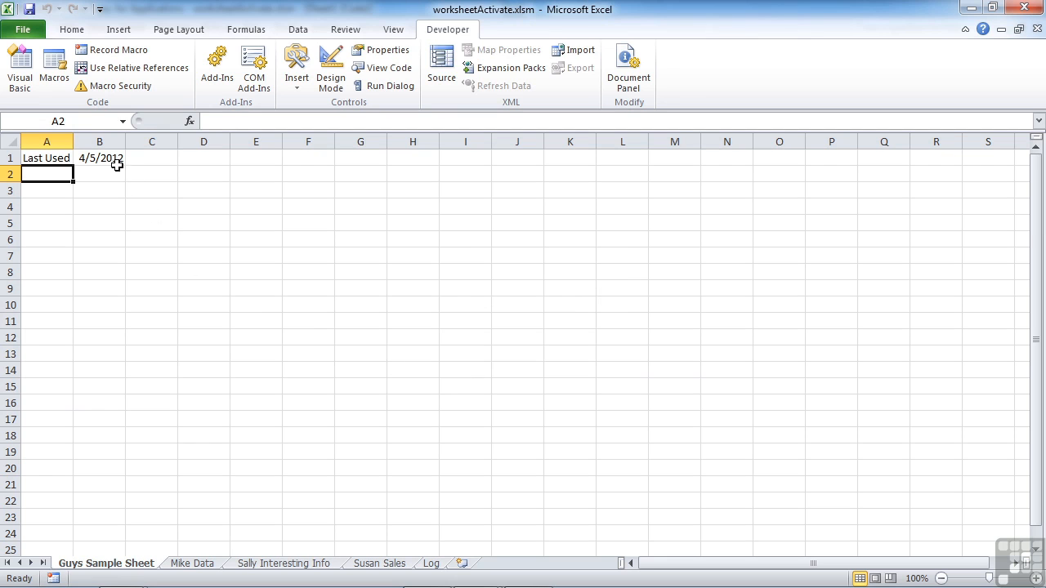
mouse_move(52, 173)
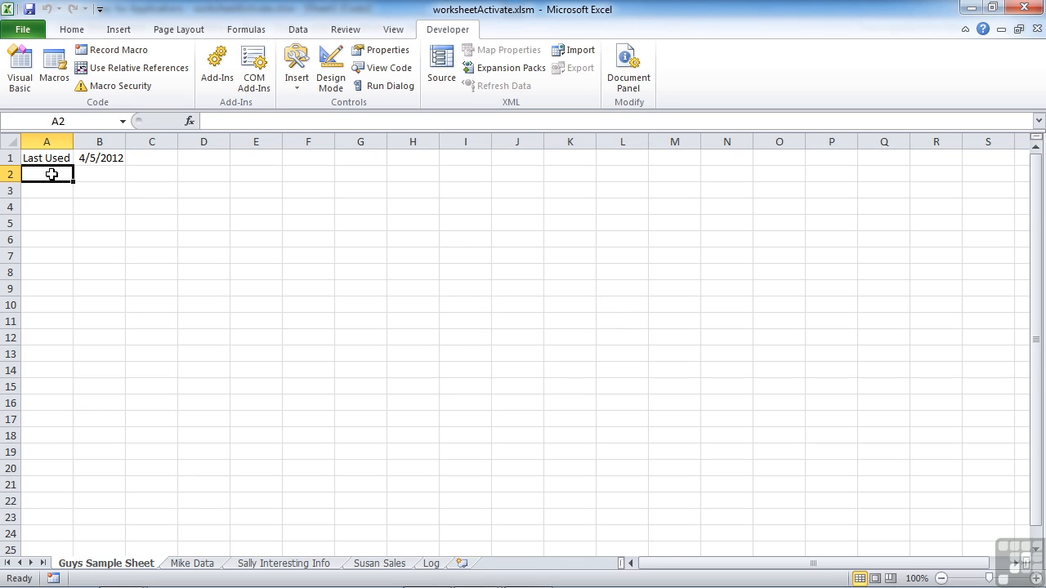
mouse_move(71, 189)
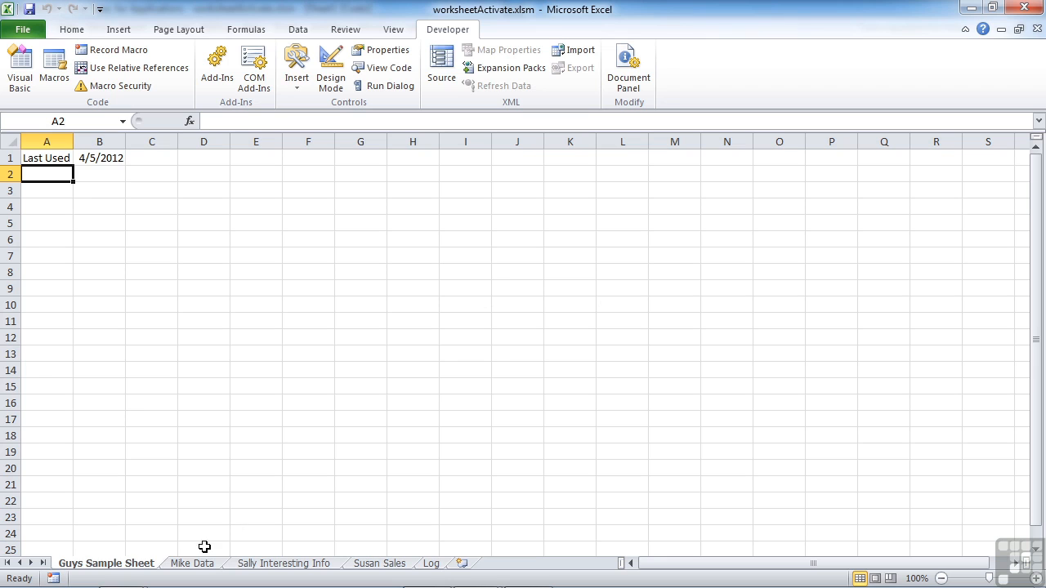
Step: Visit Sally Interesting Info and Mike Data, return to Guys Sample Sheet and acknowledge the greeting again
left_click(284, 562)
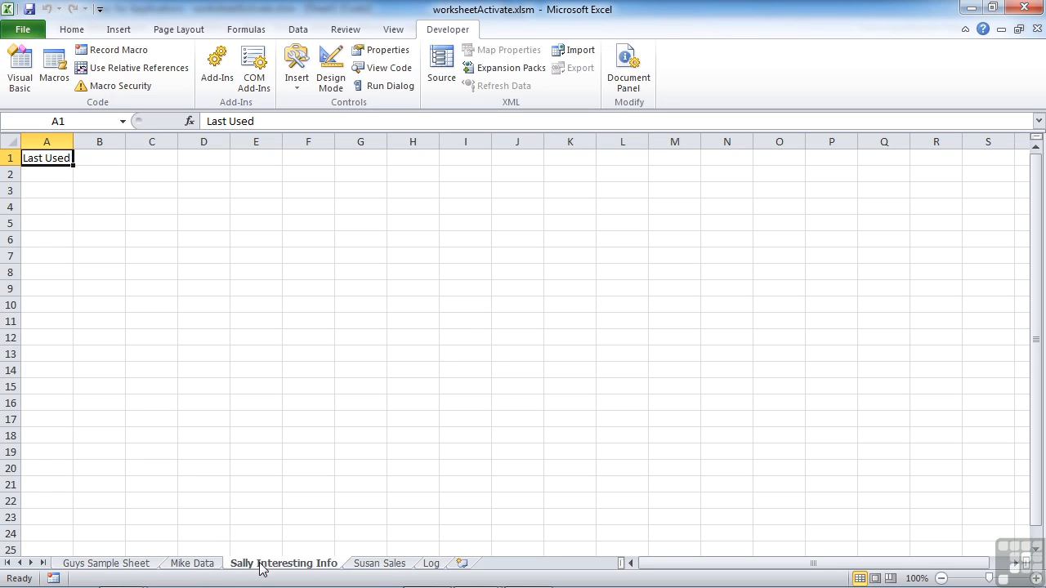
left_click(192, 562)
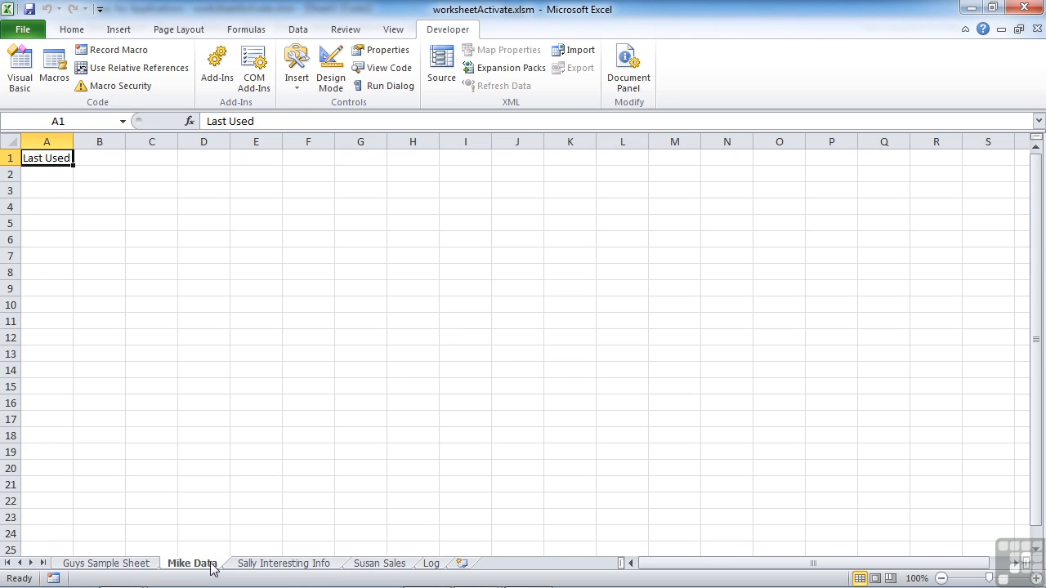
left_click(108, 562)
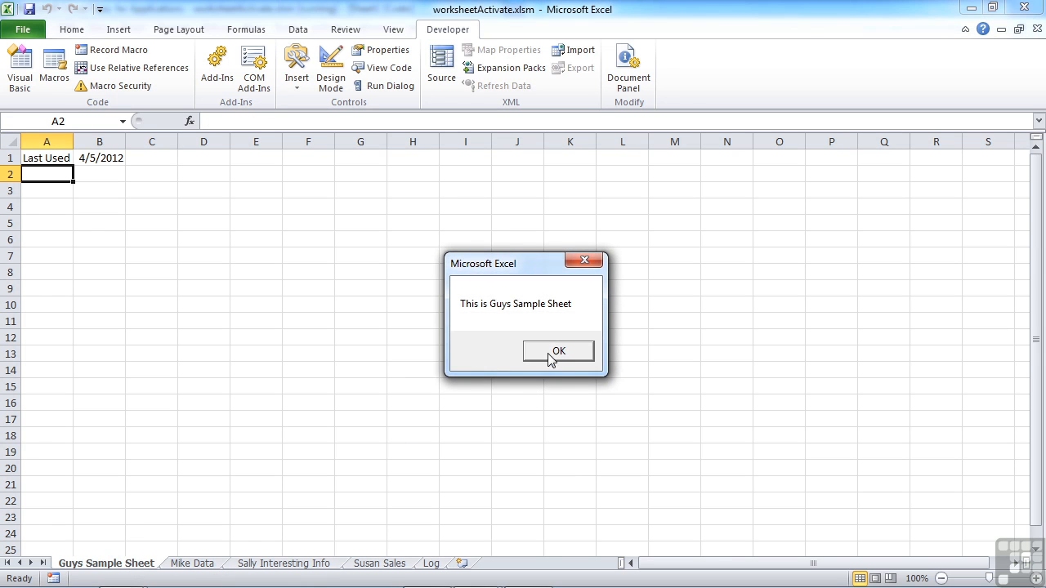
left_click(557, 350)
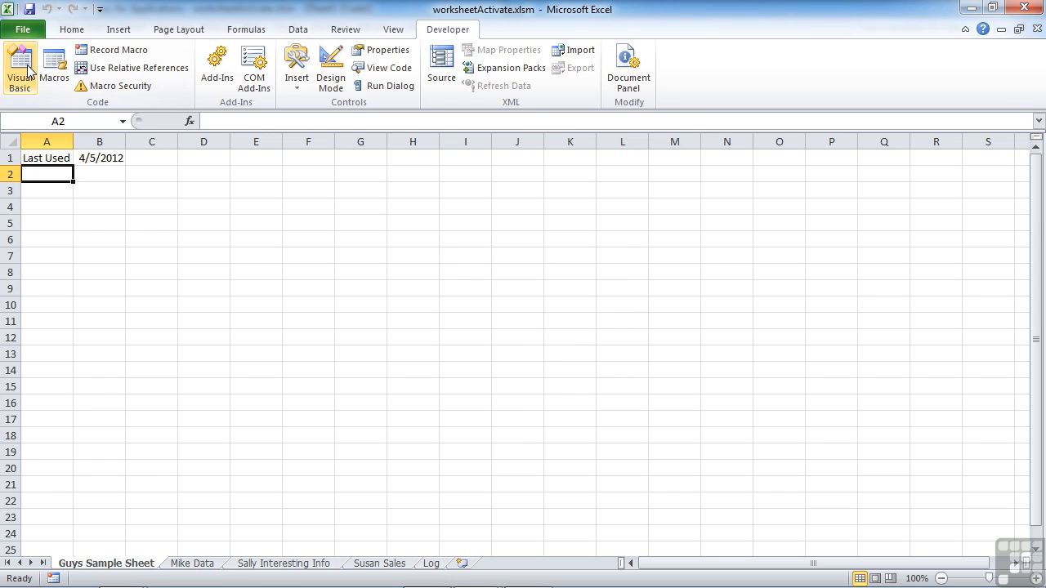
Step: Return to the VBA editor with the insertion point below the Worksheet_Activate End Sub
left_click(20, 68)
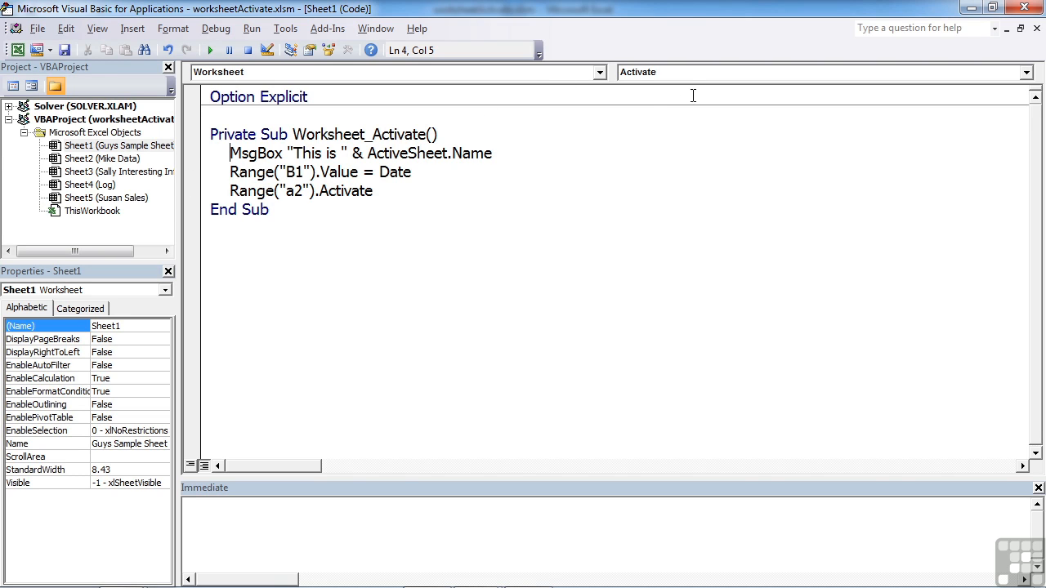
mouse_move(372, 134)
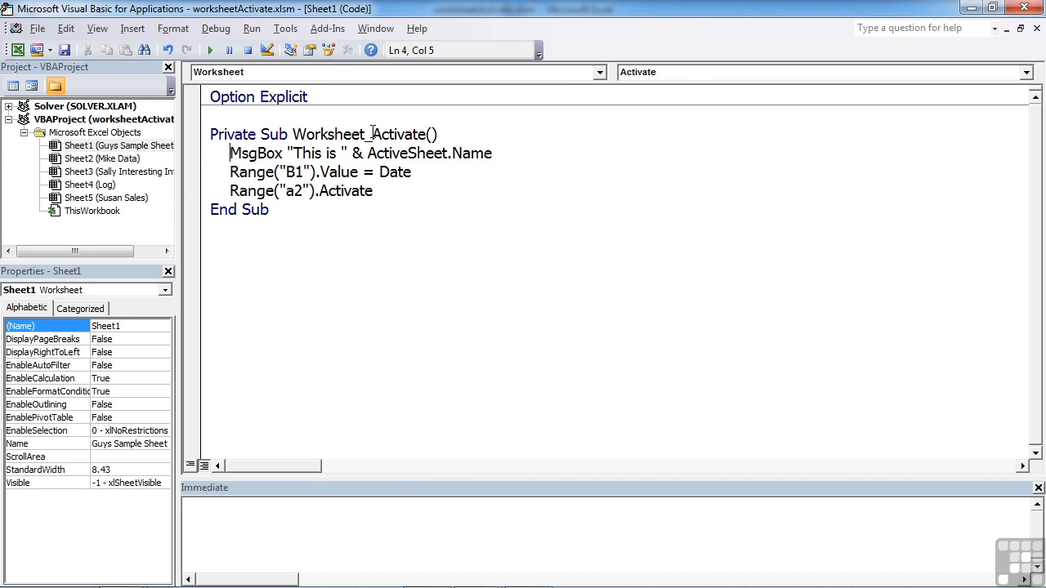
mouse_move(340, 174)
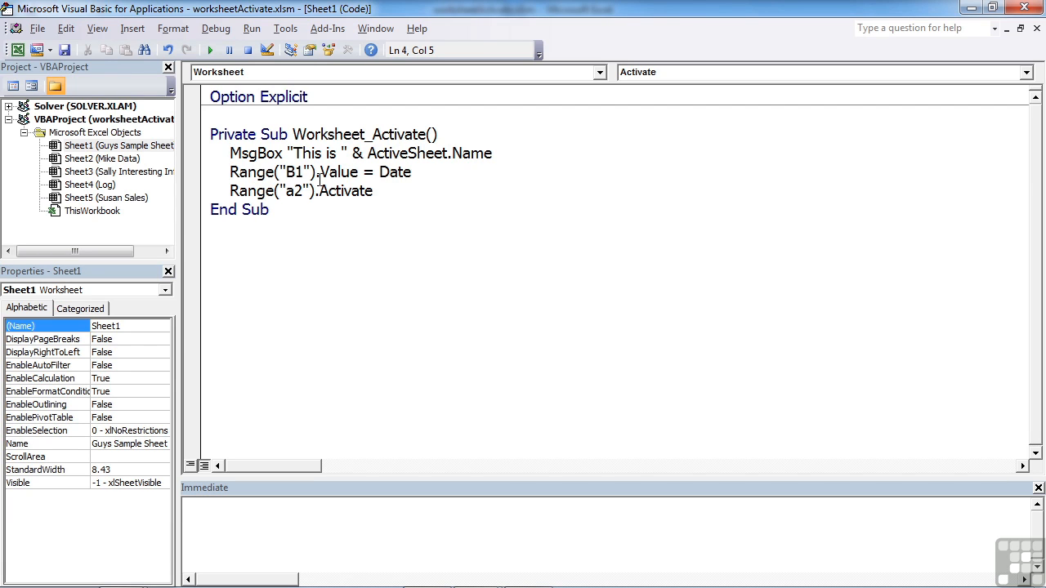
left_click(281, 239)
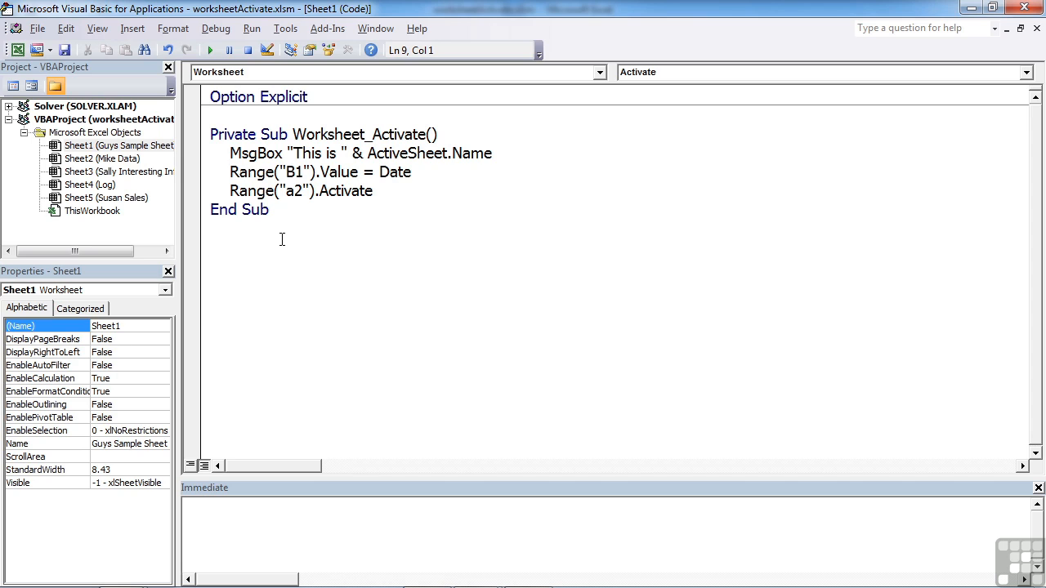
mouse_move(893, 131)
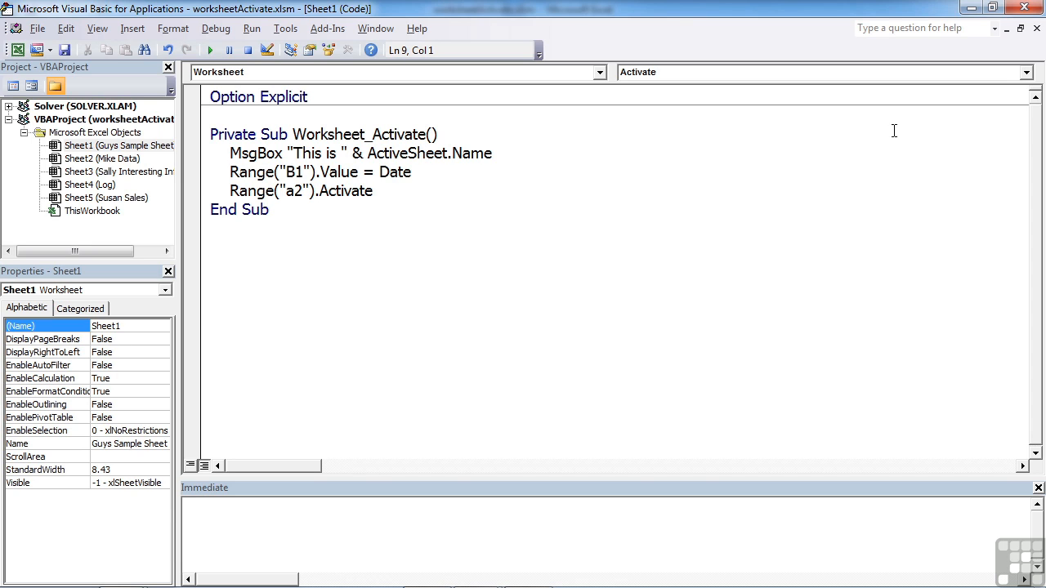
Step: Create a Worksheet_Deactivate procedure containing MsgBox "Thank You"
left_click(1033, 72)
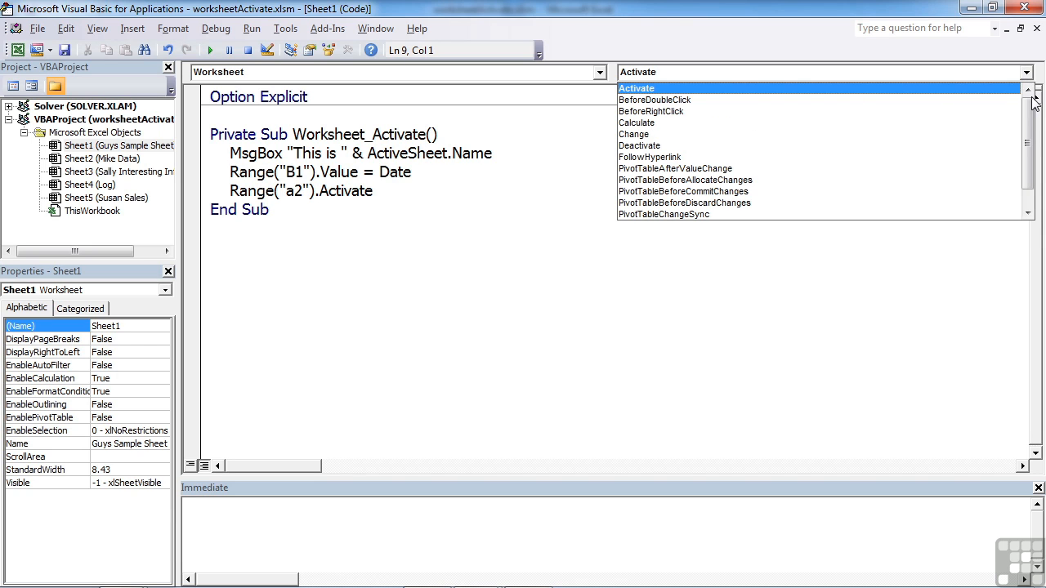
left_click(639, 145)
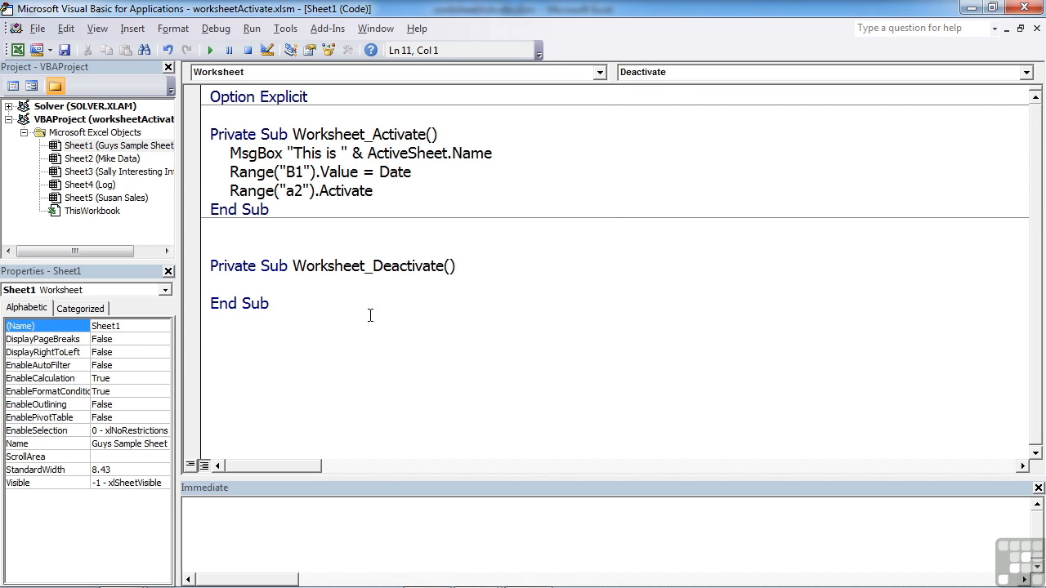
left_click(311, 284)
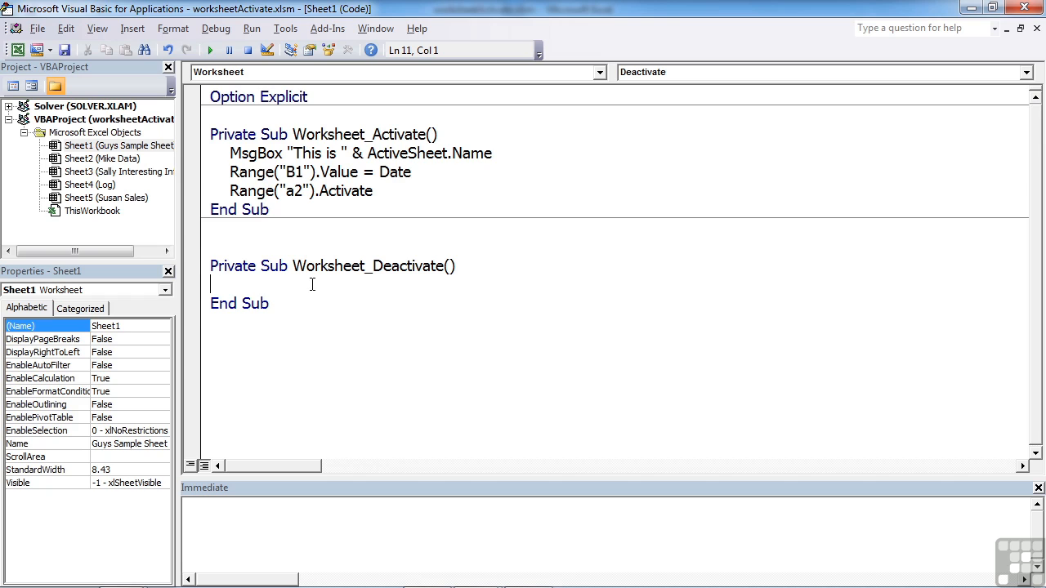
type("M")
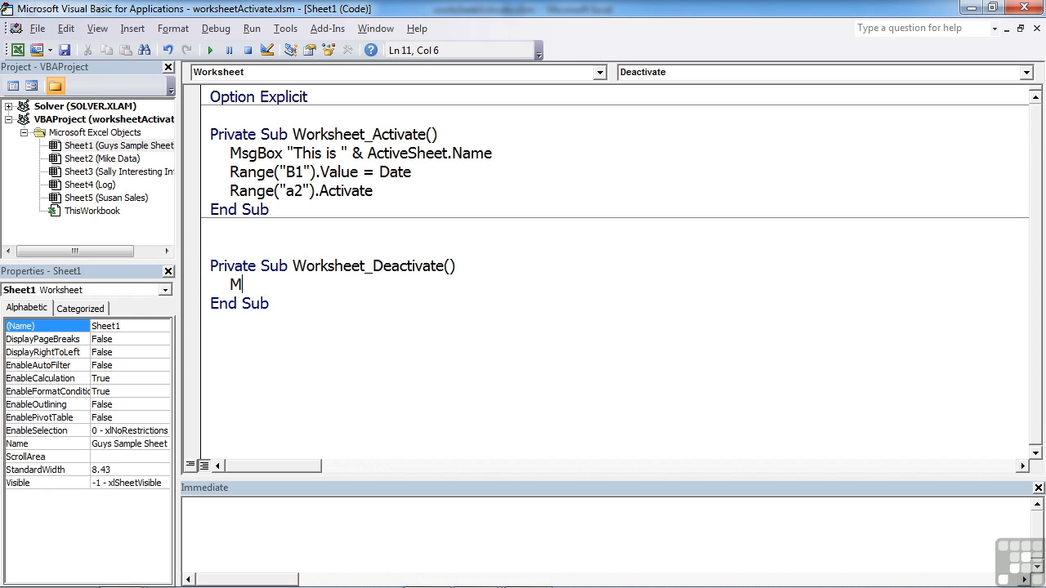
type("sg")
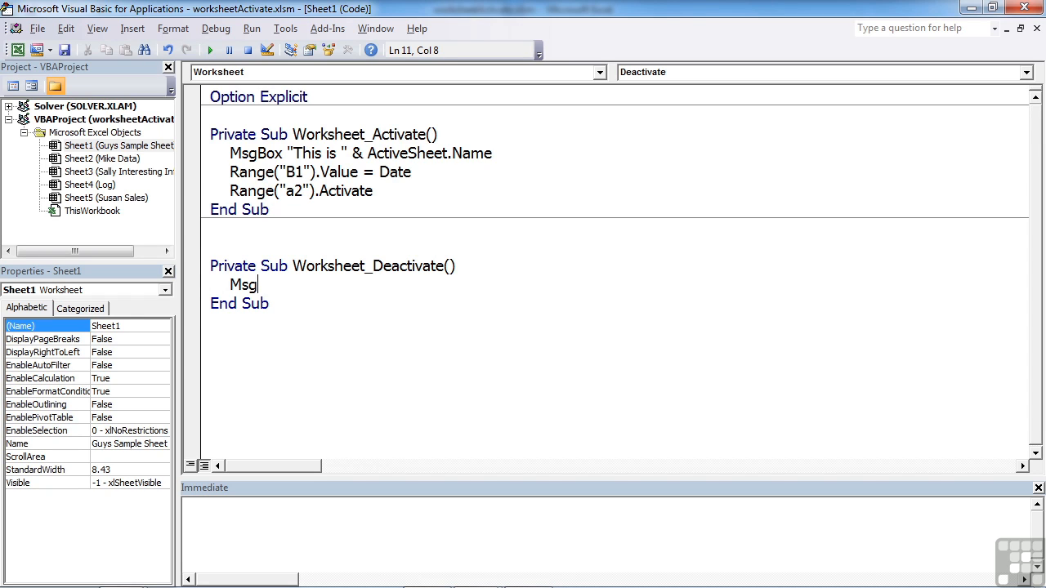
type("box \"")
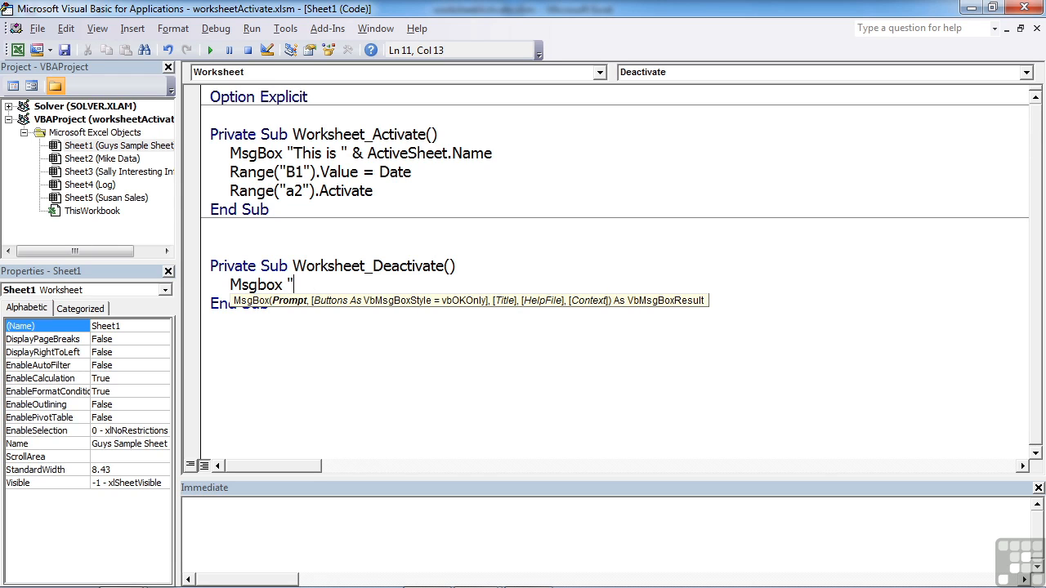
type("Thank You\"")
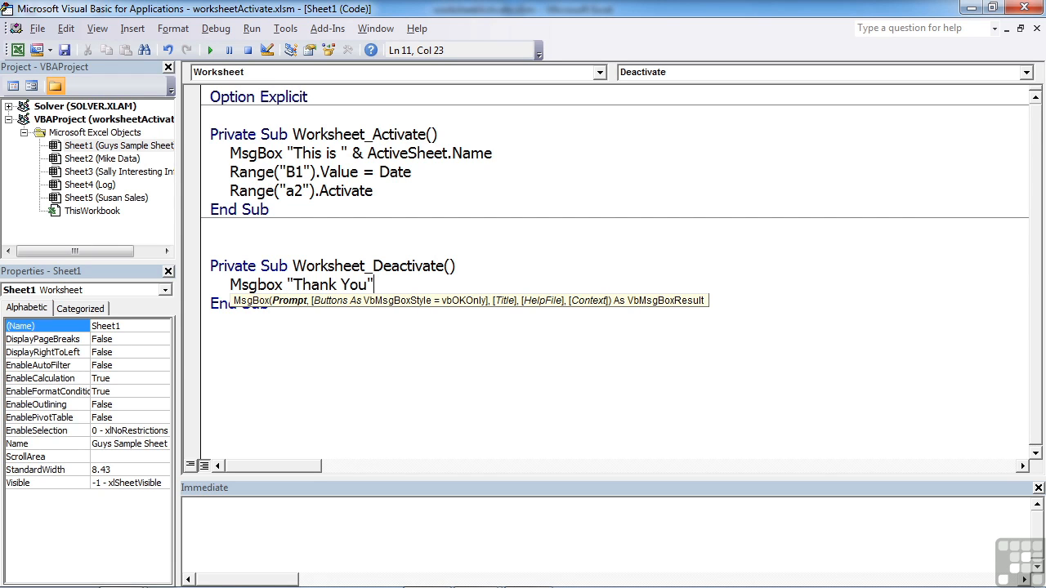
mouse_move(391, 291)
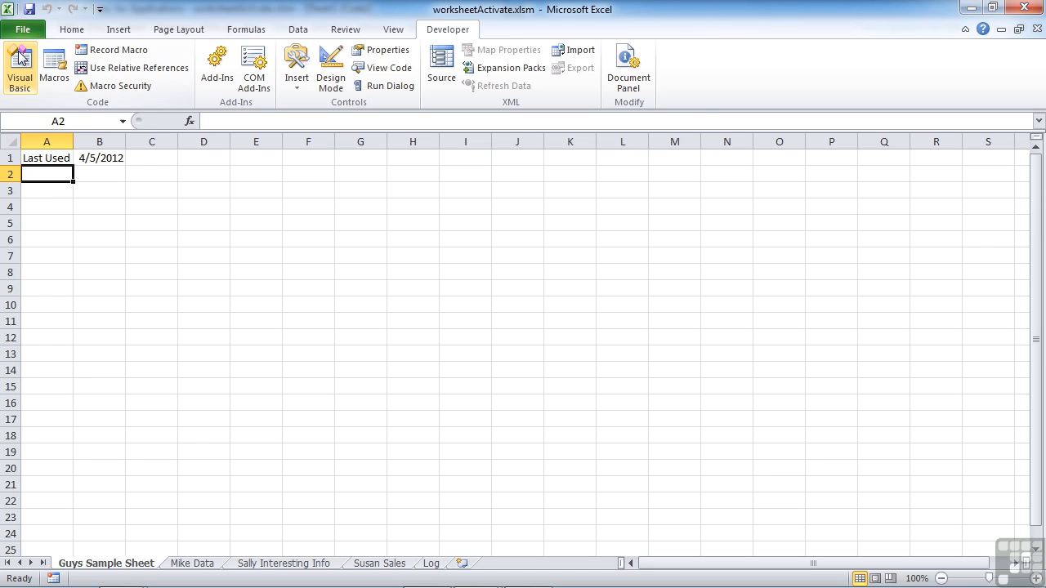
Step: Leave and return to Guys Sample Sheet to confirm the Thank You and greeting messages, then return to the code
left_click(284, 564)
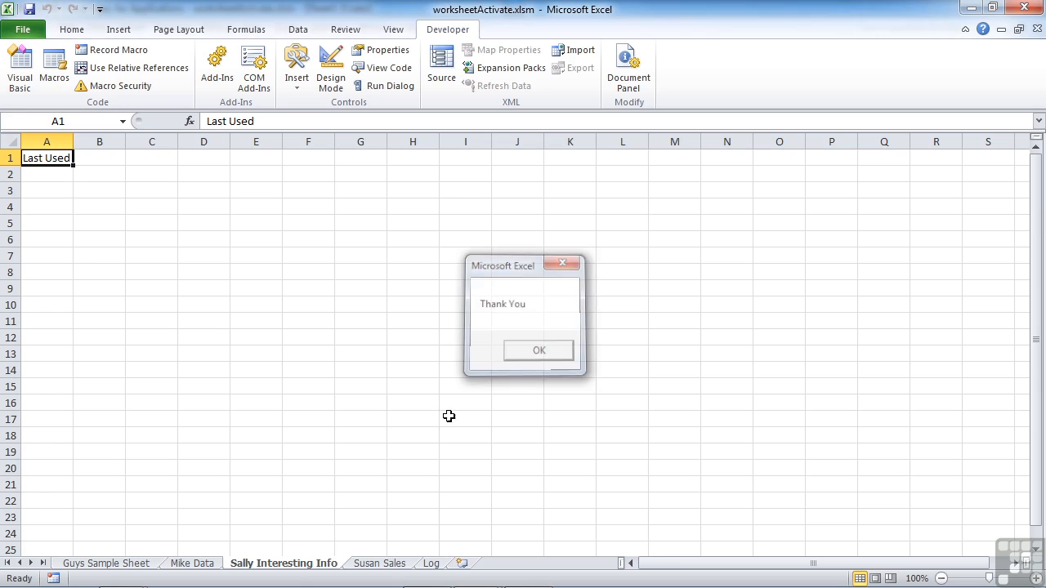
left_click(539, 349)
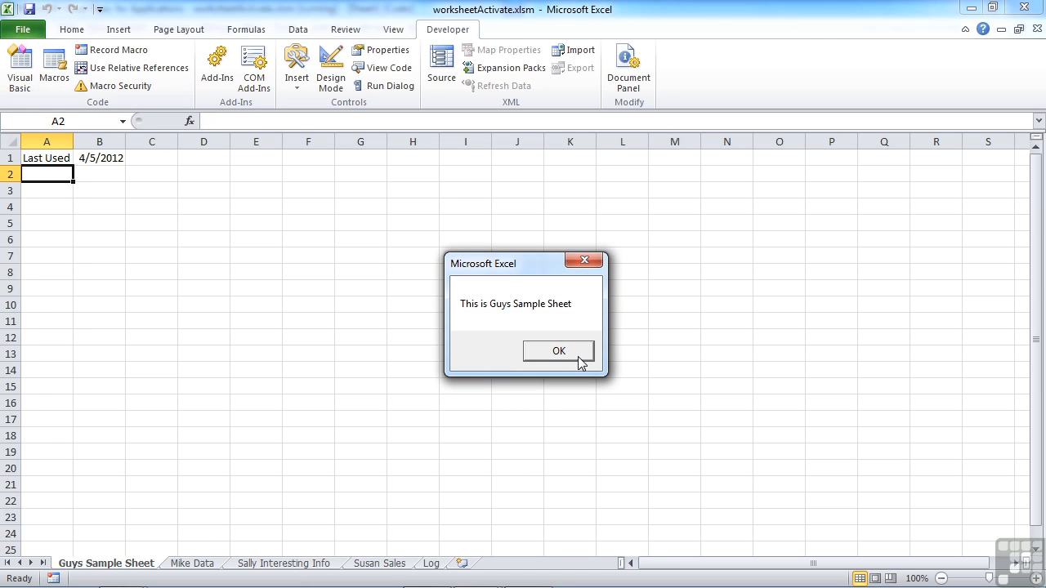
left_click(559, 350)
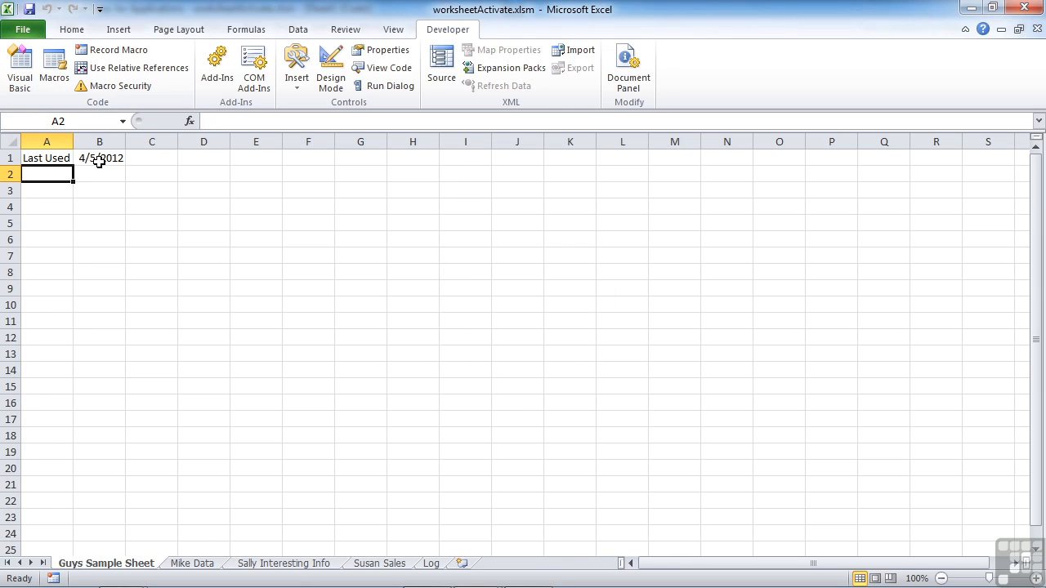
mouse_move(251, 437)
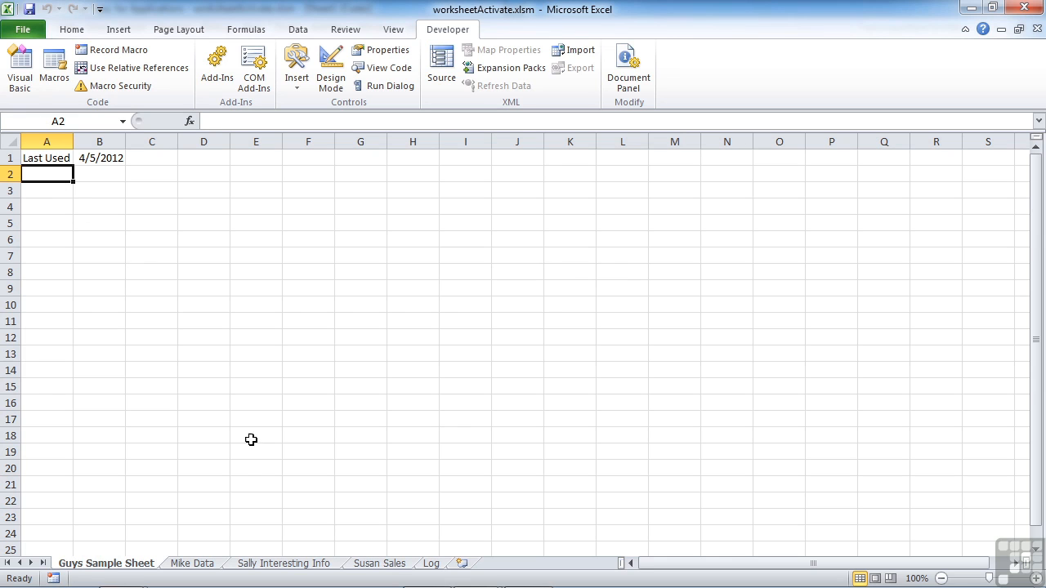
mouse_move(369, 572)
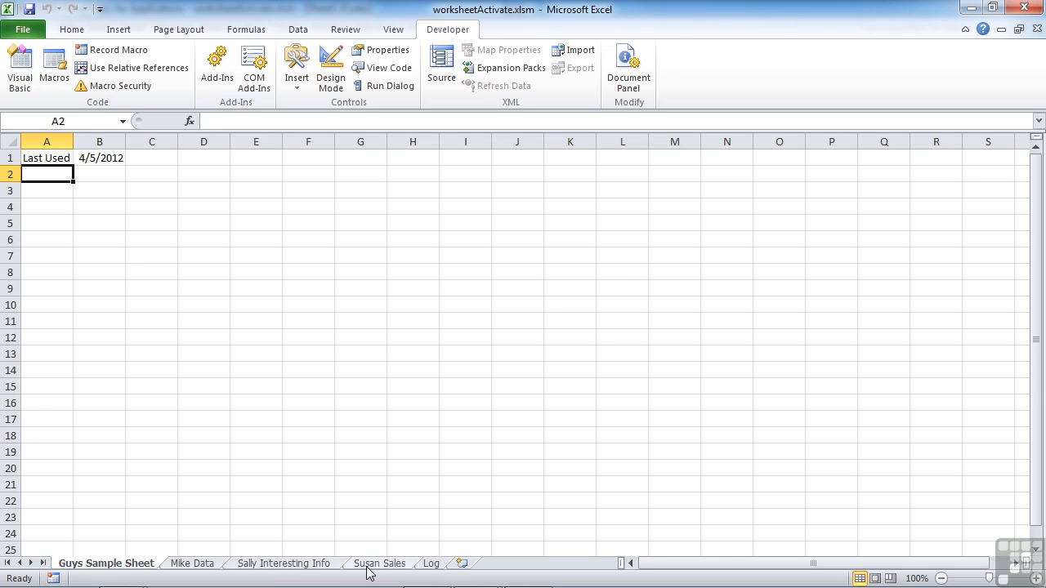
left_click(379, 562)
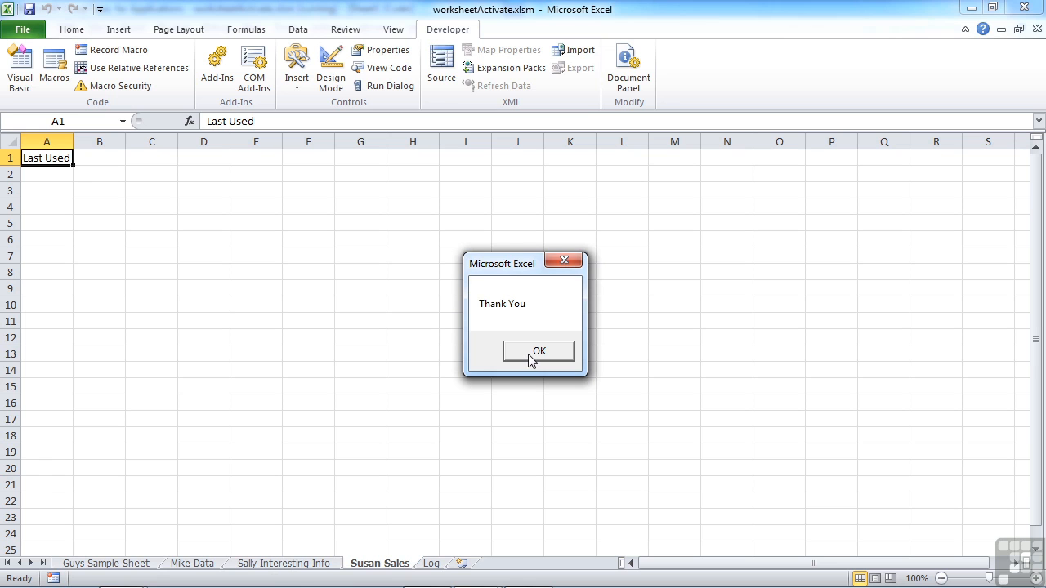
left_click(540, 349)
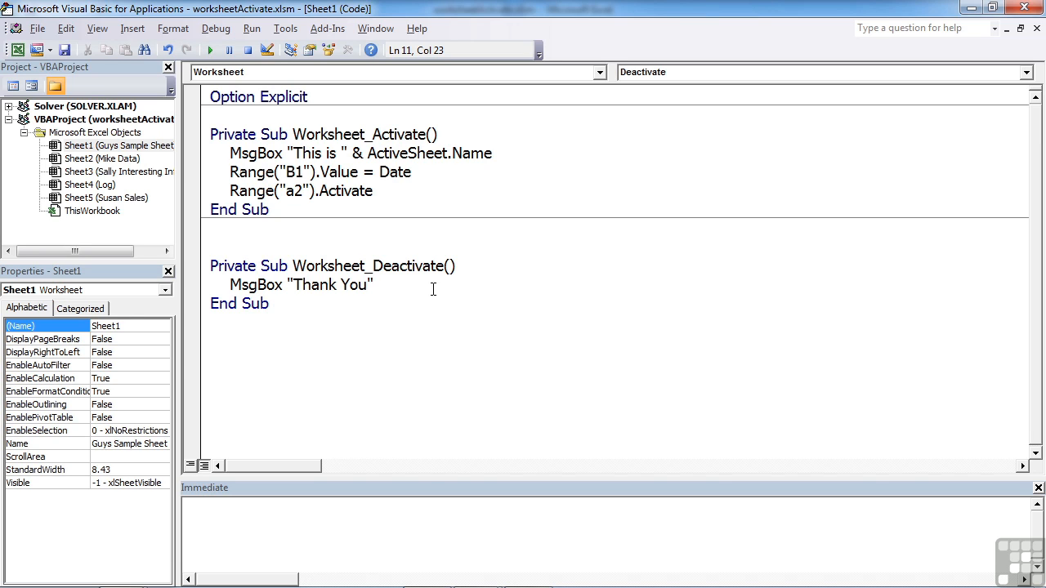
left_click(372, 284)
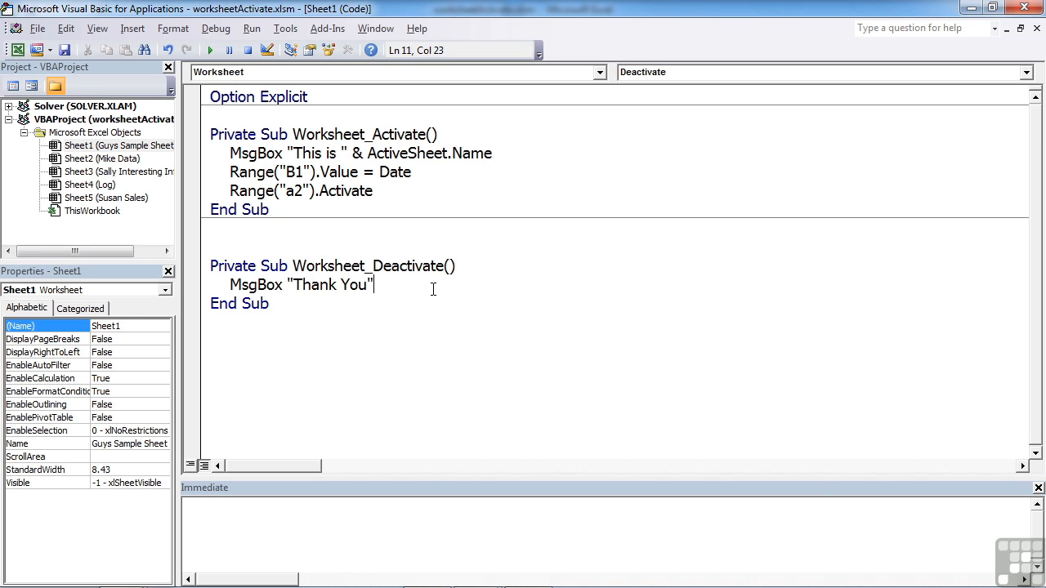